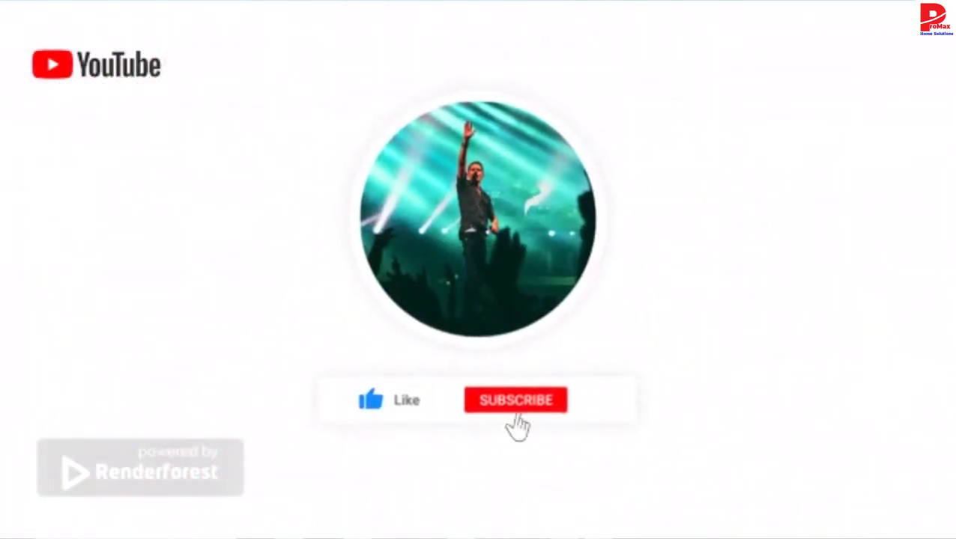
Step: Launch Firefox from the taskbar and add a new blank tab beside Facebook and LinkedIn
{"action": "left_click", "coordinate": [515, 400]}
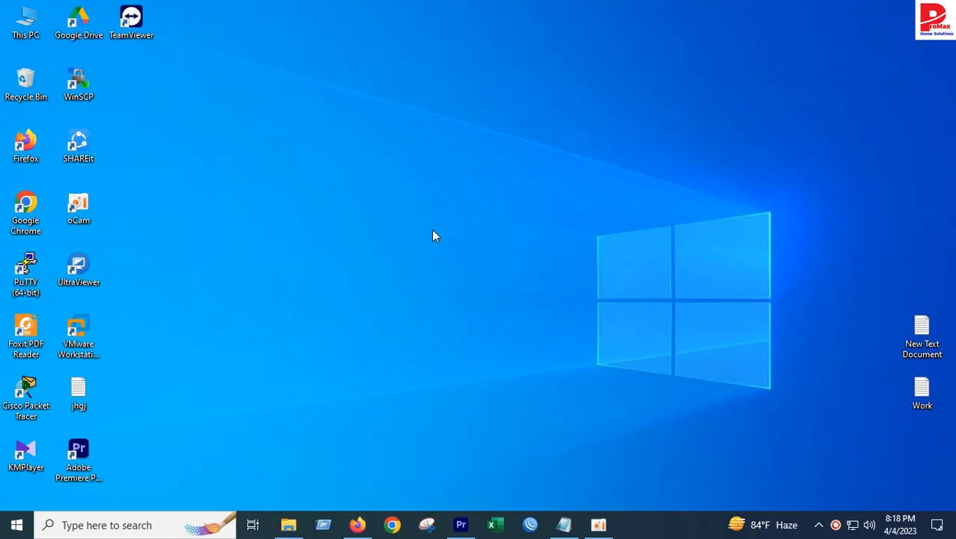
{"action": "mouse_move", "coordinate": [438, 239]}
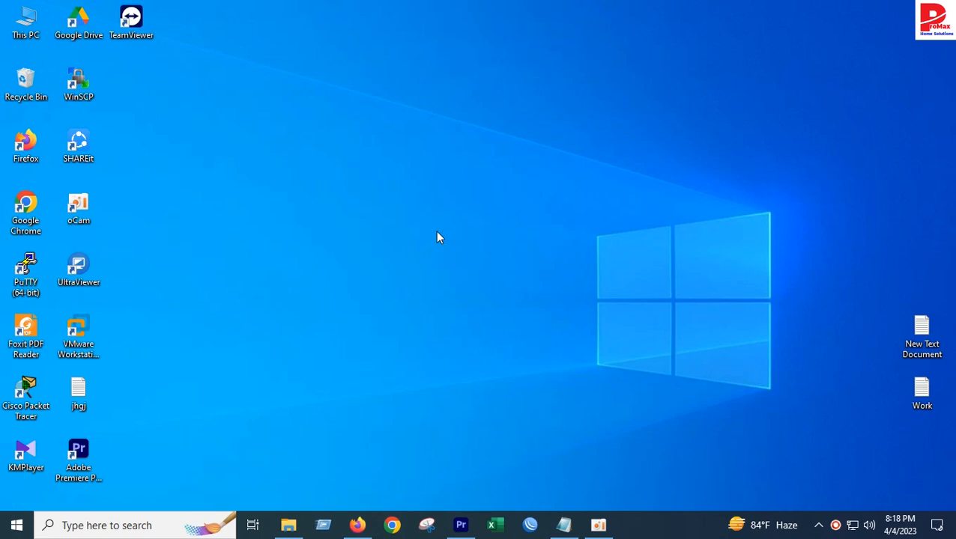
{"action": "mouse_move", "coordinate": [426, 216]}
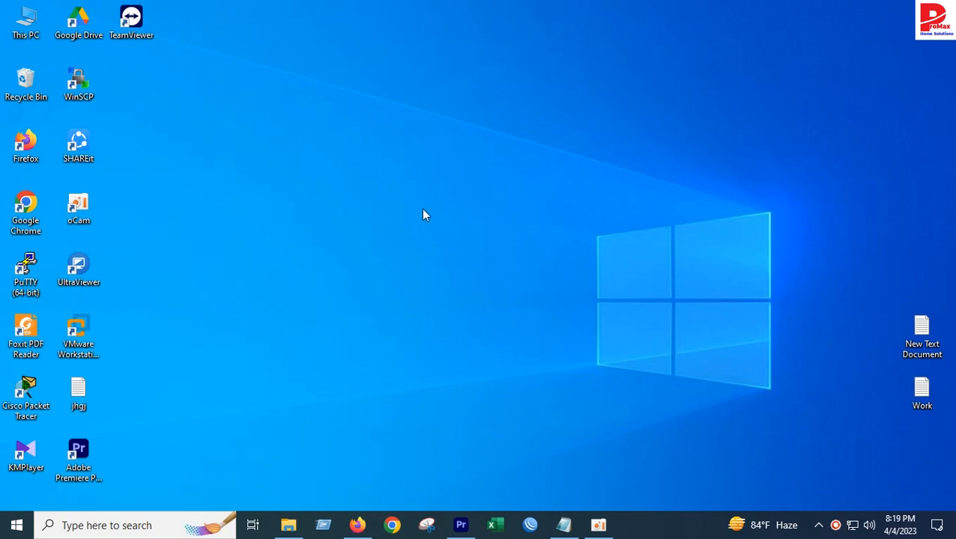
{"action": "mouse_move", "coordinate": [376, 482]}
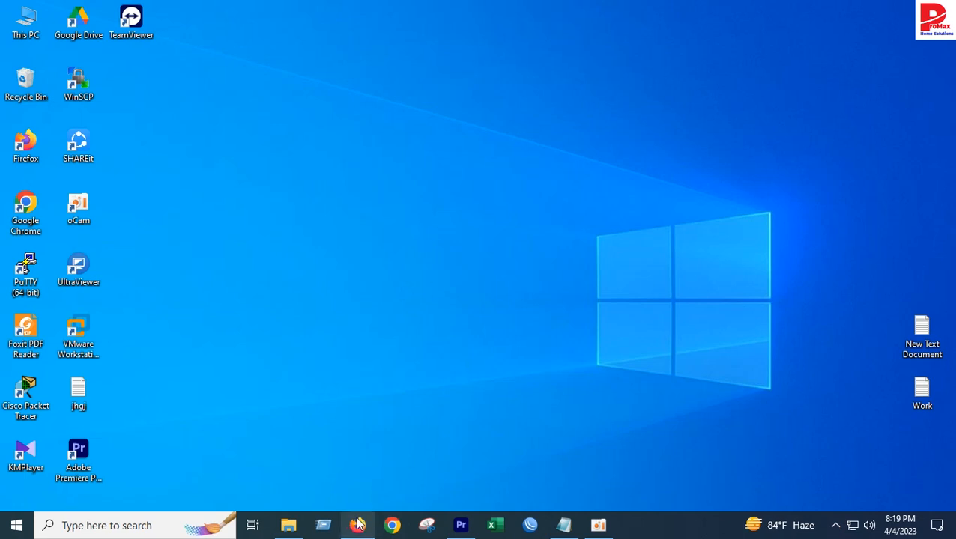
{"action": "left_click", "coordinate": [358, 525]}
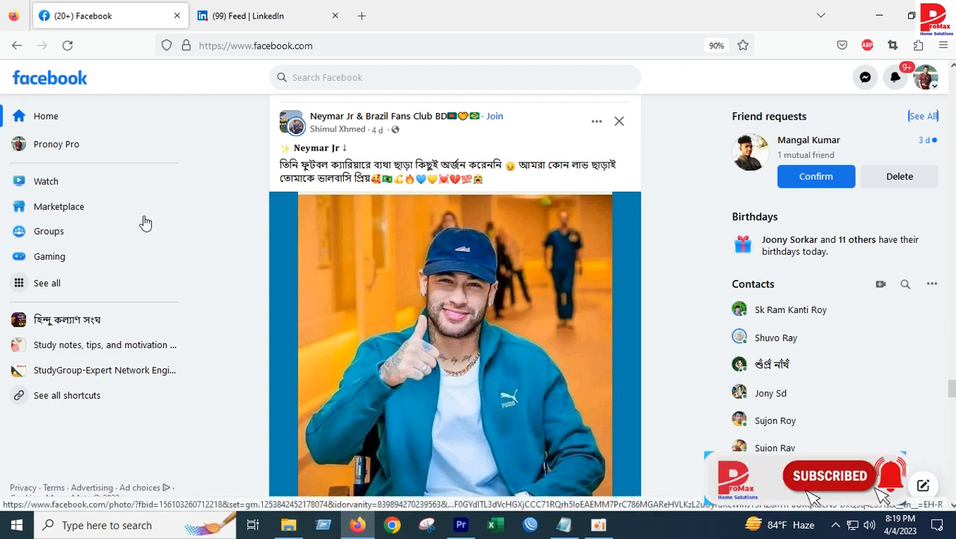
{"action": "mouse_move", "coordinate": [363, 15]}
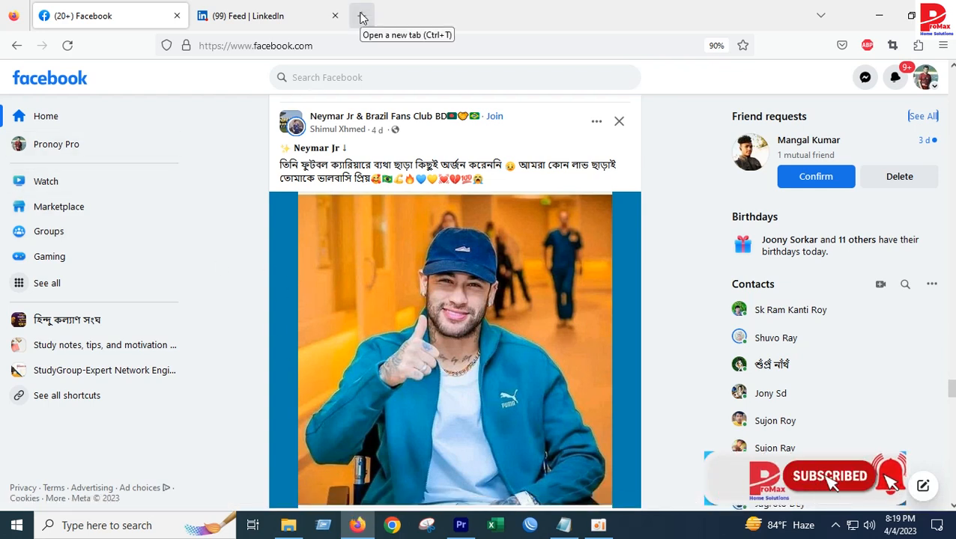
{"action": "left_click", "coordinate": [361, 15]}
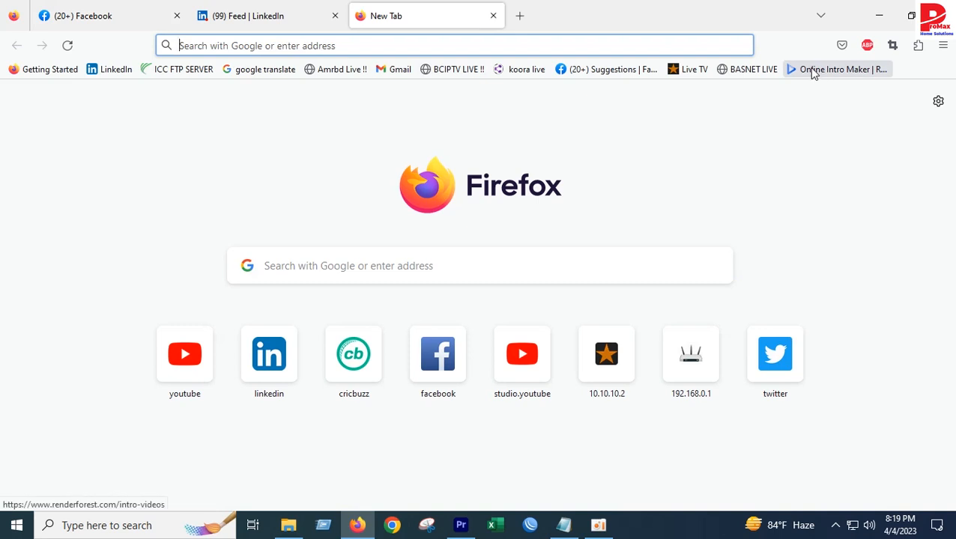
Step: Load the Renderforest Online Intro Maker page from the bookmark
{"action": "left_click", "coordinate": [836, 69]}
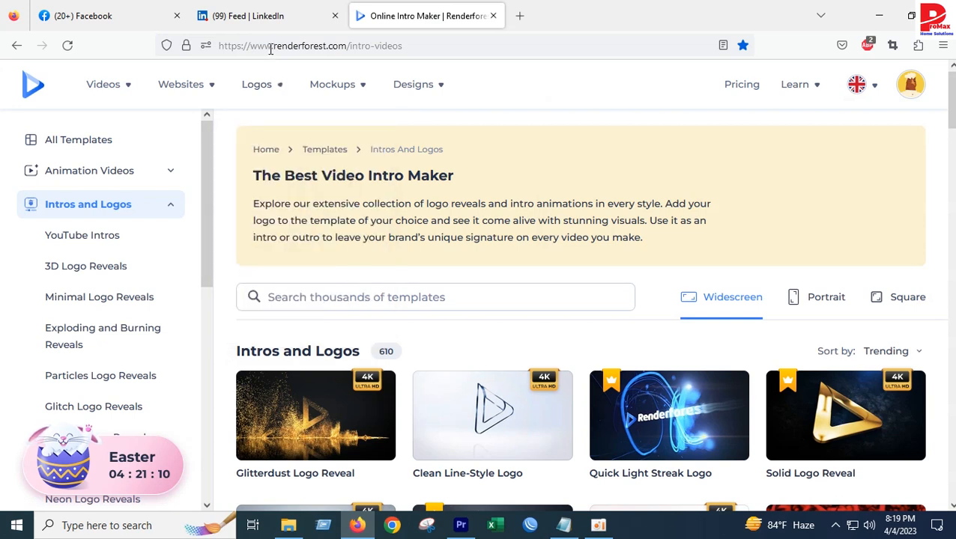
{"action": "left_click", "coordinate": [308, 45]}
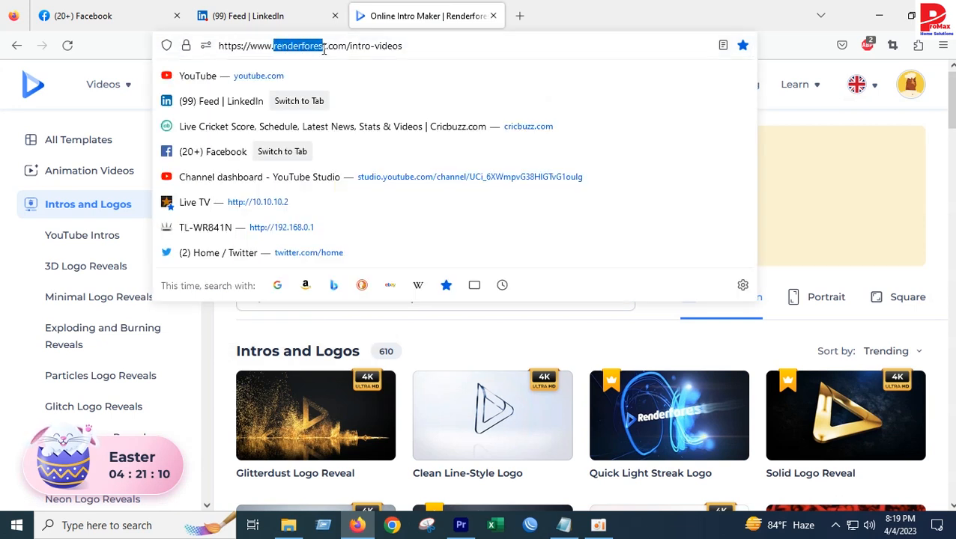
{"action": "left_click", "coordinate": [412, 45]}
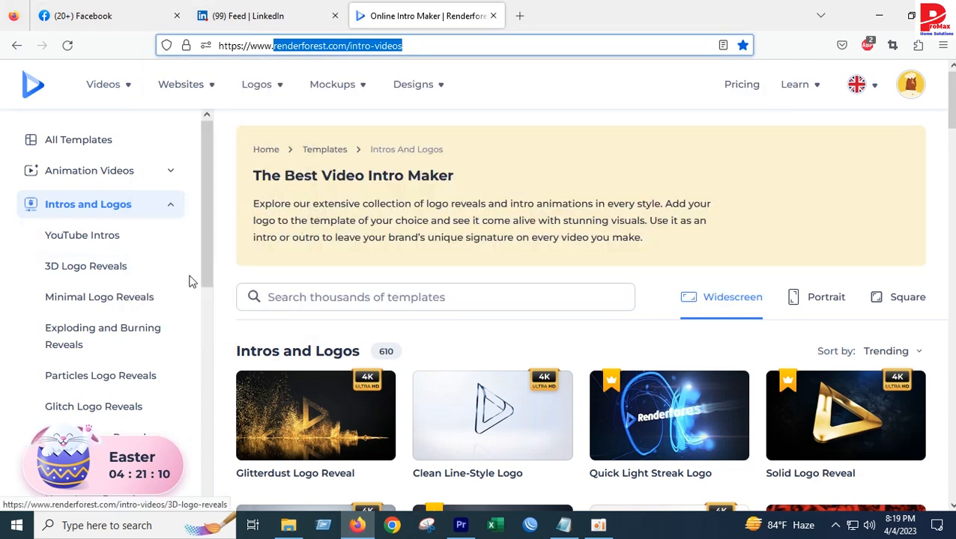
Step: Scroll down through the Intros and Logos template gallery
{"action": "scroll", "scroll_direction": "down", "scroll_amount": 3}
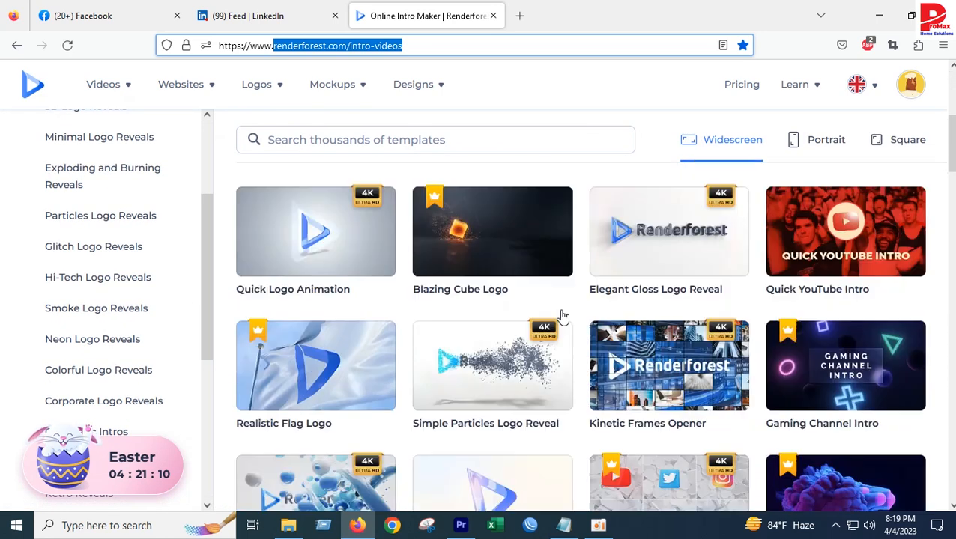
{"action": "scroll", "scroll_direction": "down", "scroll_amount": 3}
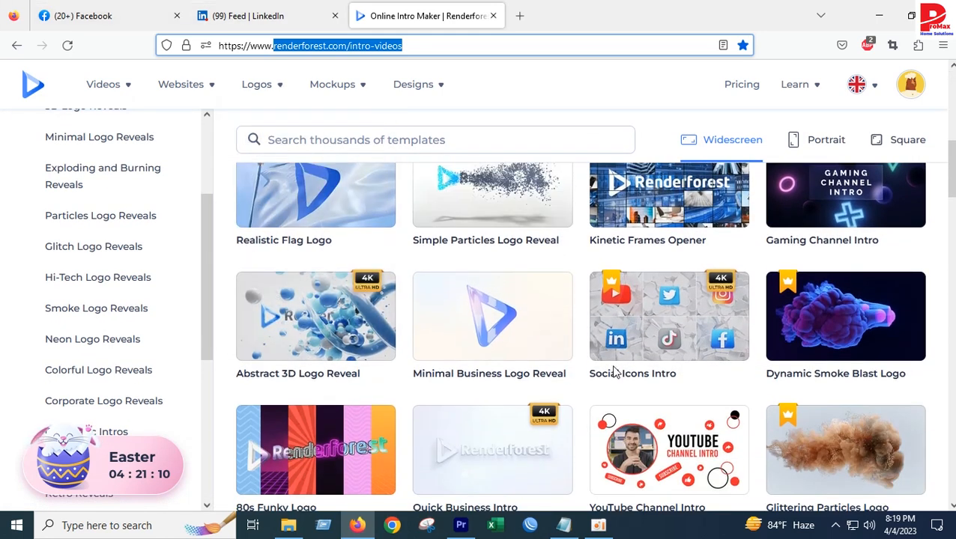
{"action": "scroll", "scroll_direction": "down", "scroll_amount": 3}
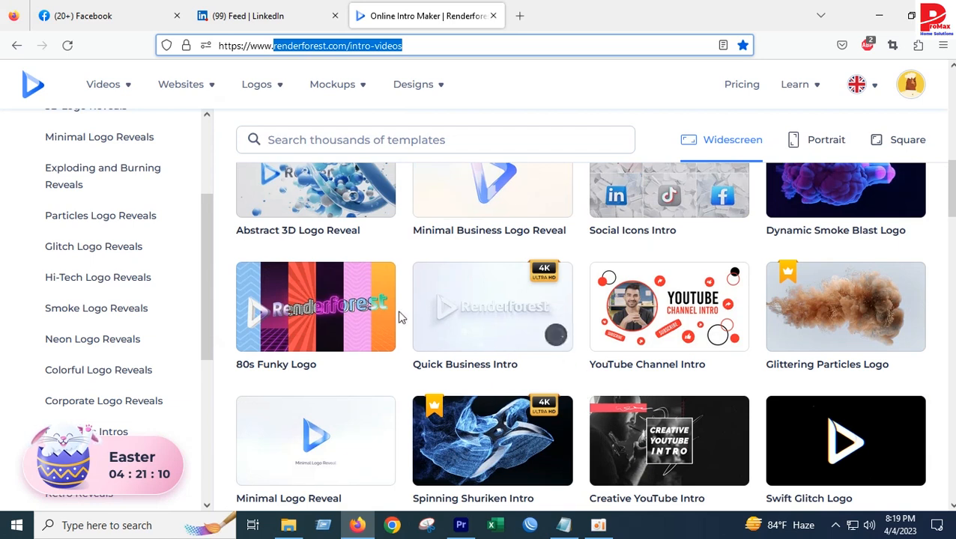
{"action": "scroll", "scroll_direction": "down", "scroll_amount": 3}
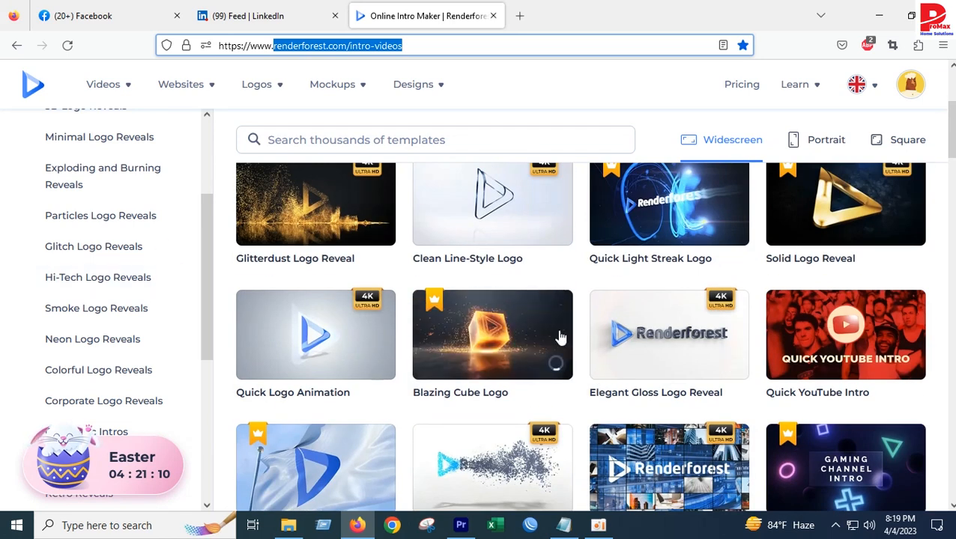
{"action": "scroll", "scroll_direction": "down", "scroll_amount": 3}
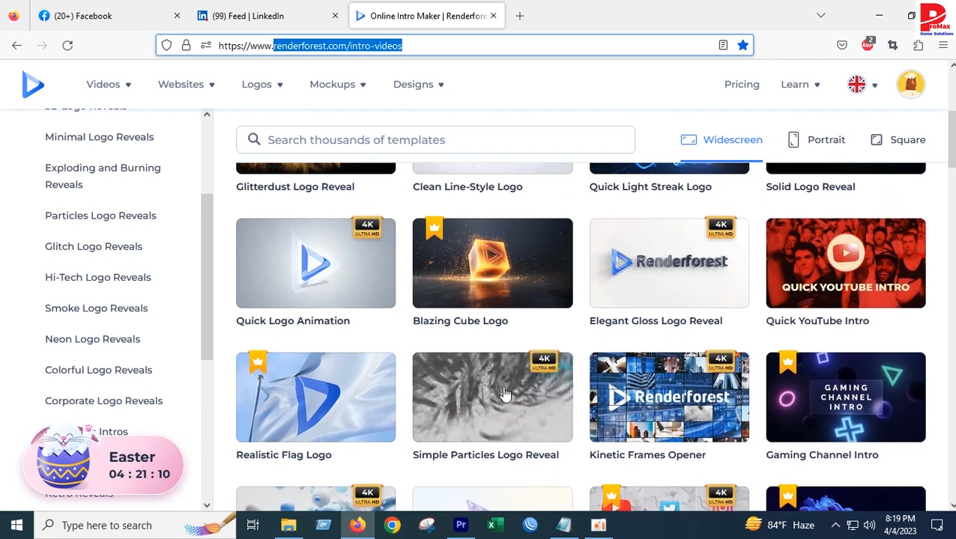
{"action": "scroll", "scroll_direction": "down", "scroll_amount": 3}
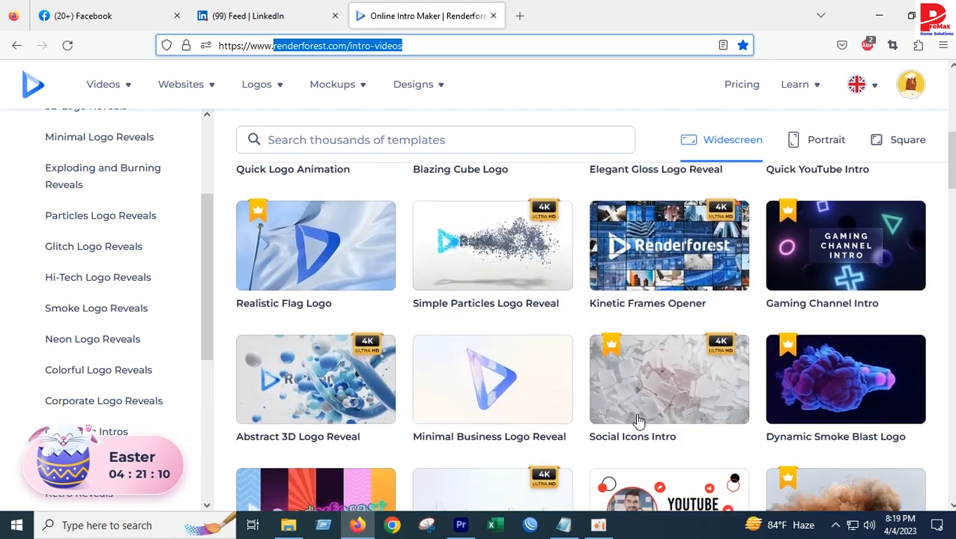
{"action": "scroll", "scroll_direction": "down", "scroll_amount": 3}
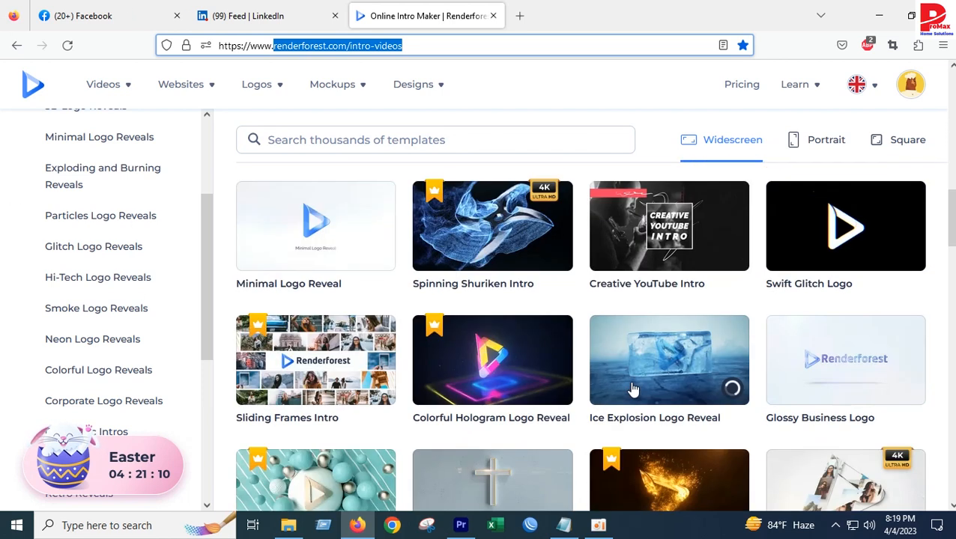
{"action": "mouse_move", "coordinate": [525, 391]}
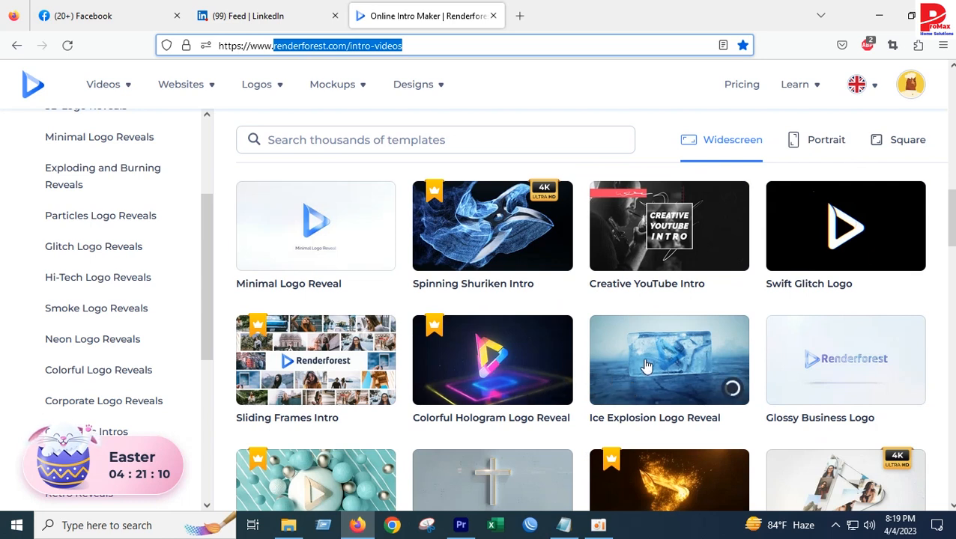
{"action": "mouse_move", "coordinate": [656, 360]}
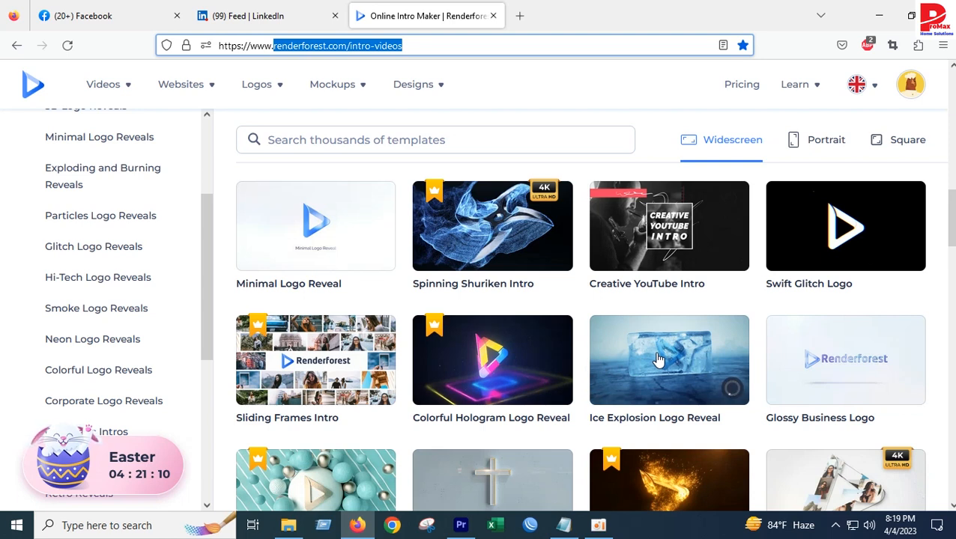
{"action": "scroll", "scroll_direction": "down", "scroll_amount": 3}
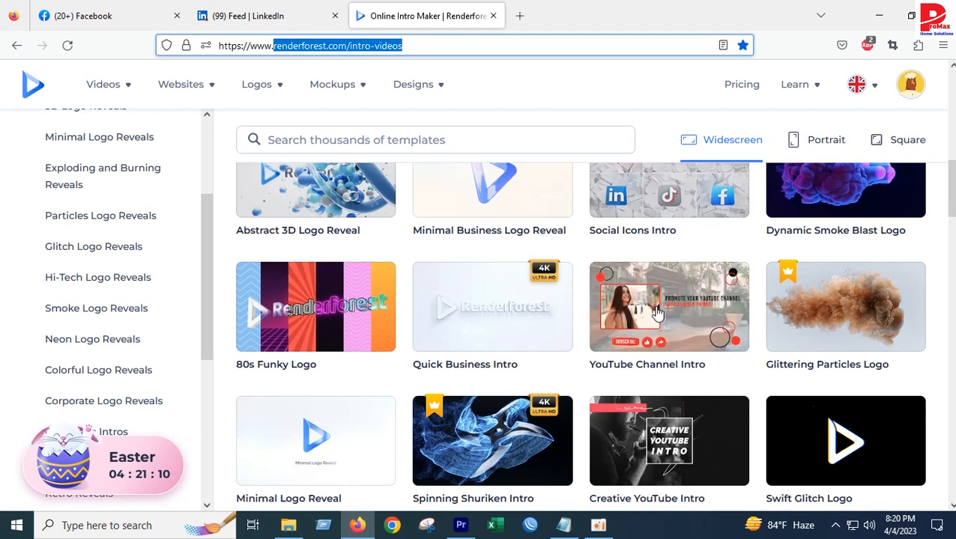
Step: Preview the YouTube Channel Intro template and play its sample video
{"action": "left_click", "coordinate": [669, 305]}
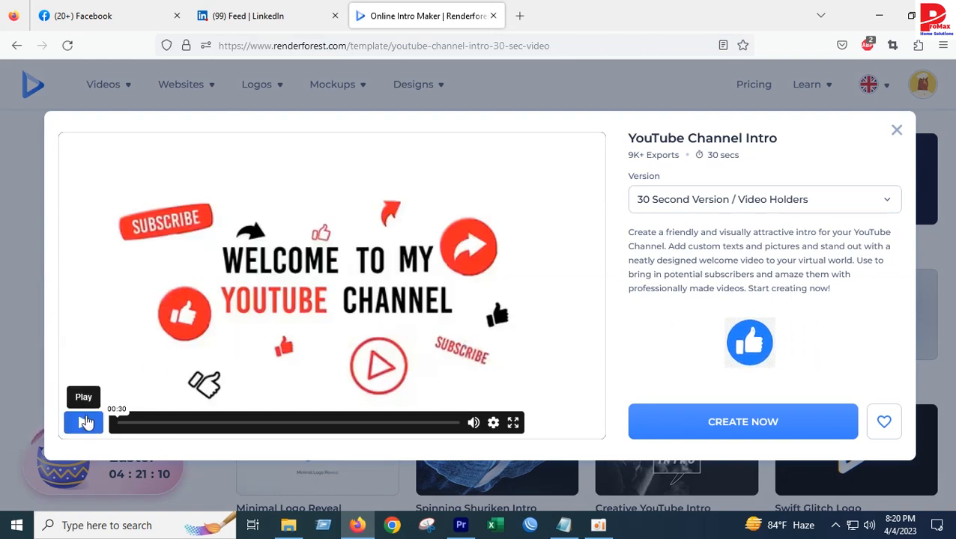
{"action": "left_click", "coordinate": [84, 423]}
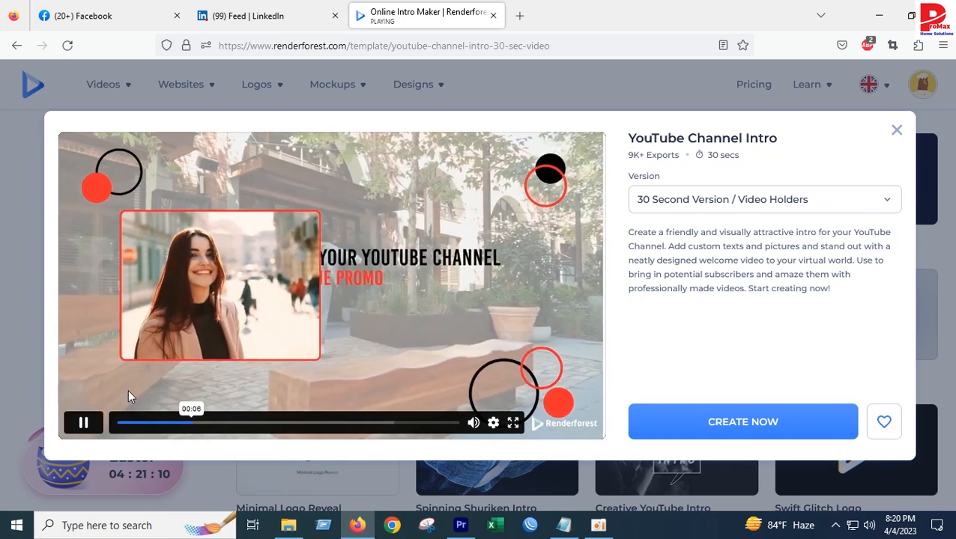
{"action": "left_click", "coordinate": [84, 422]}
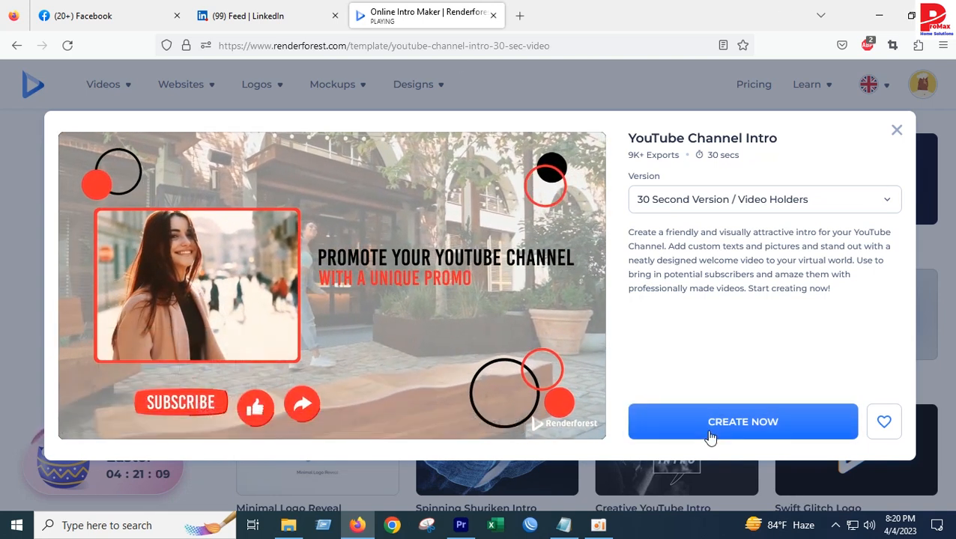
Step: Create a new video editor project from the YouTube Channel Intro template
{"action": "left_click", "coordinate": [743, 422]}
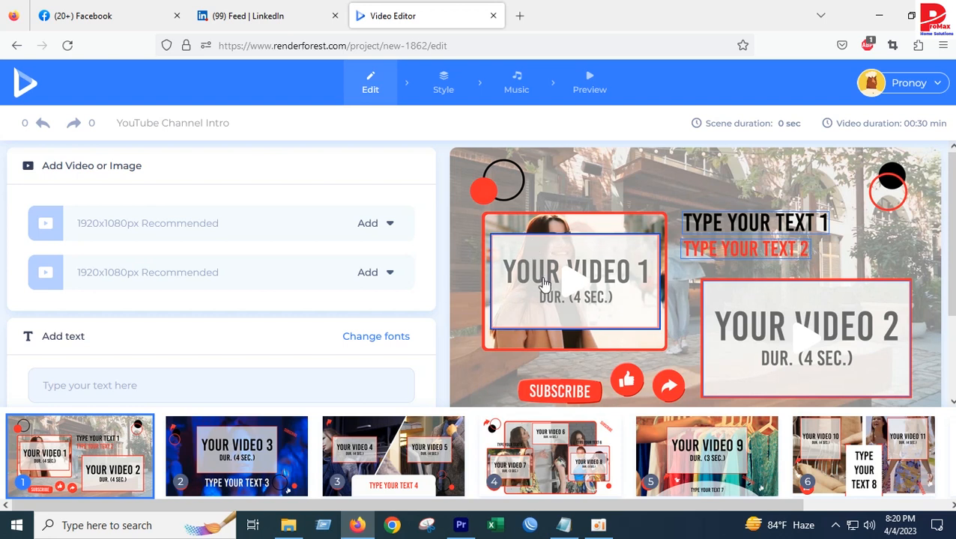
{"action": "mouse_move", "coordinate": [525, 308]}
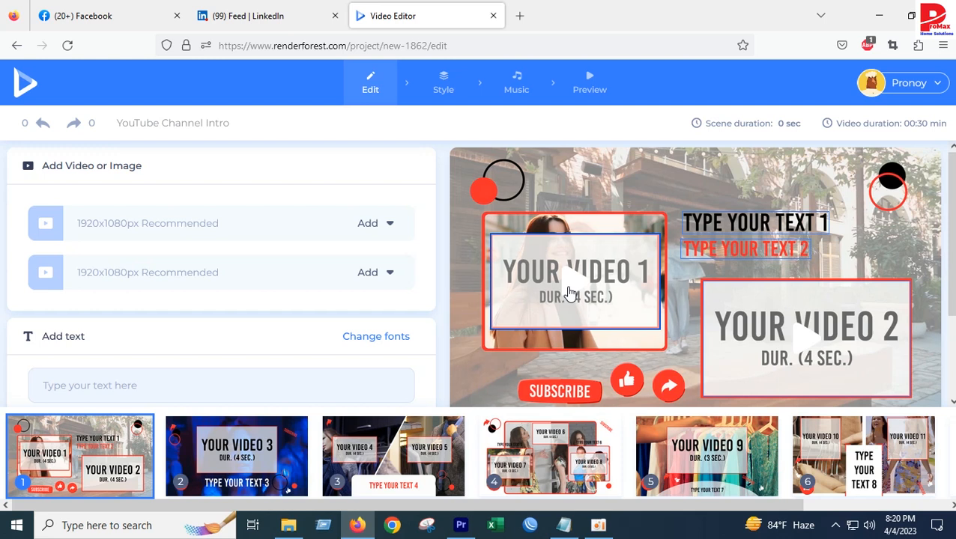
Step: Upload WiFi Password Change into scene one's first video holder, trimmed to 4 seconds
{"action": "left_click", "coordinate": [573, 285]}
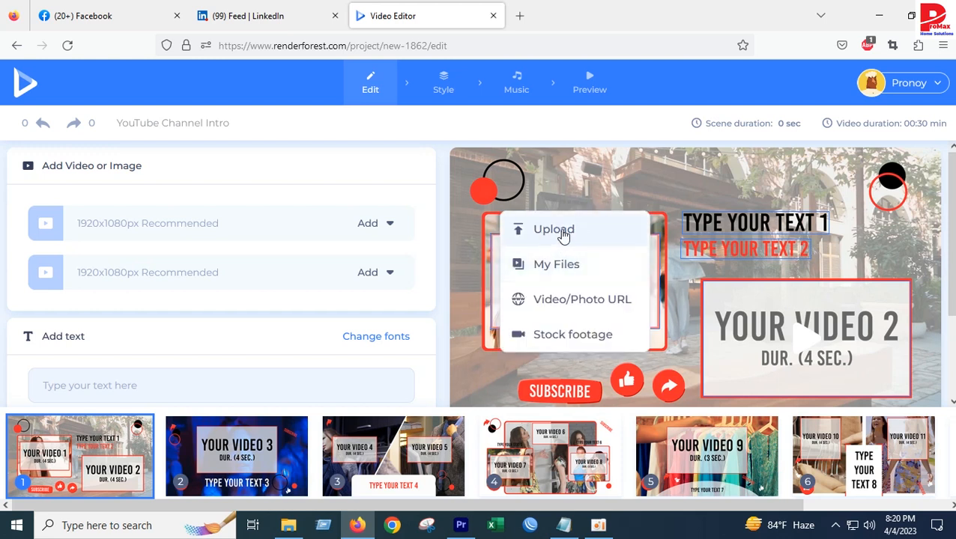
{"action": "left_click", "coordinate": [553, 230]}
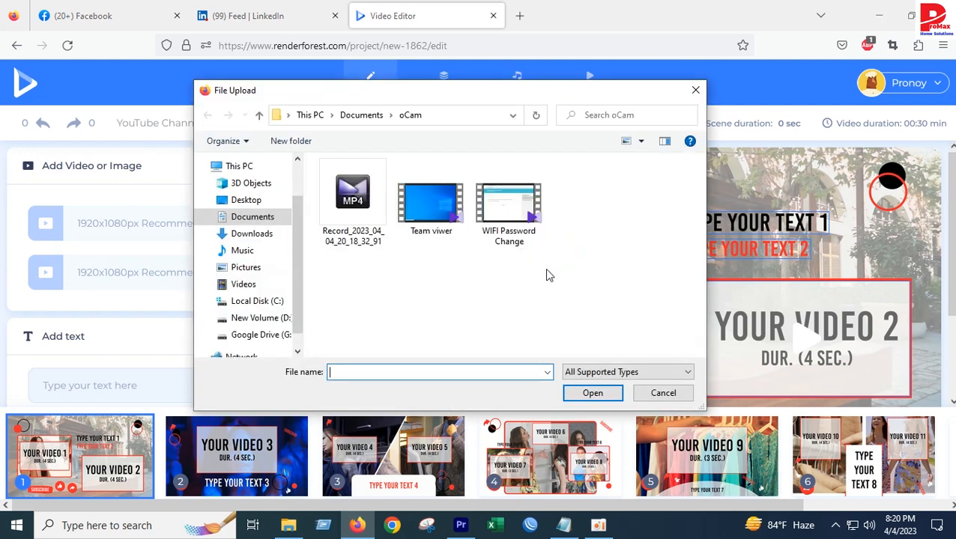
{"action": "left_click", "coordinate": [509, 202]}
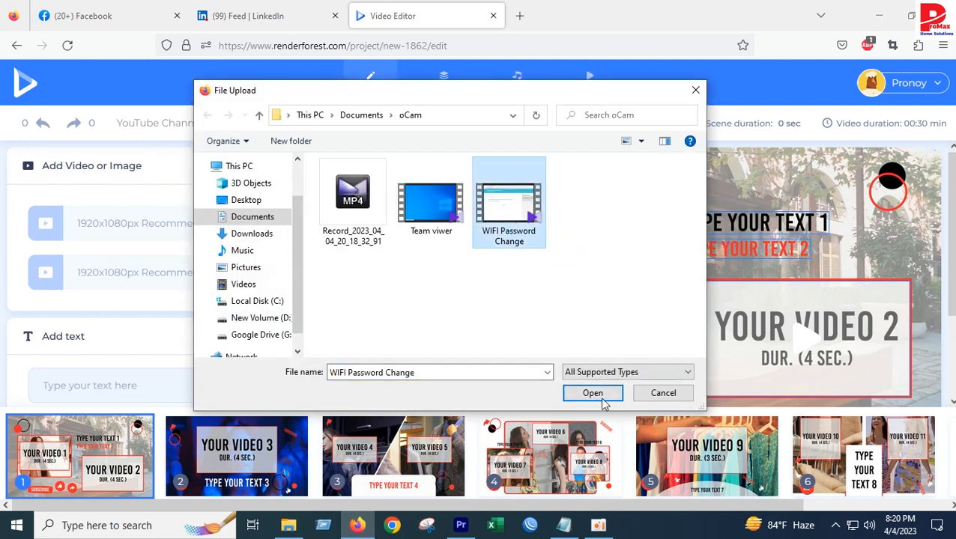
{"action": "left_click", "coordinate": [592, 392]}
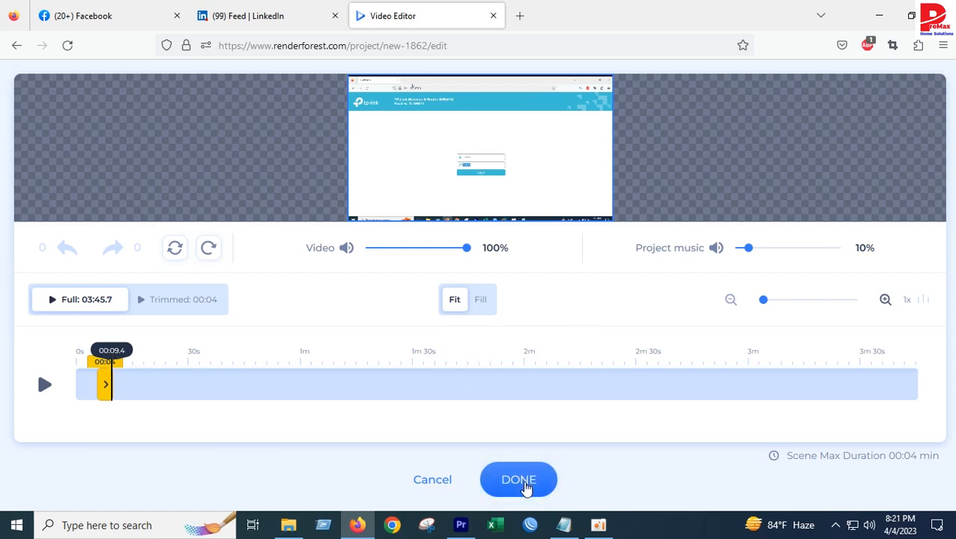
{"action": "left_click", "coordinate": [519, 480]}
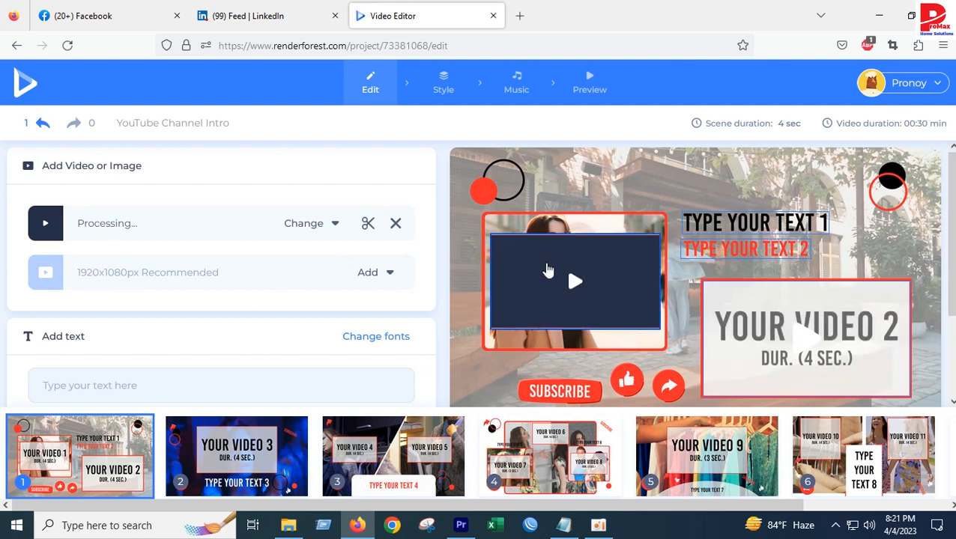
Step: Upload WiFi Password Change into the second holder, trimming a 4-second section at about 2:27
{"action": "left_click", "coordinate": [573, 282]}
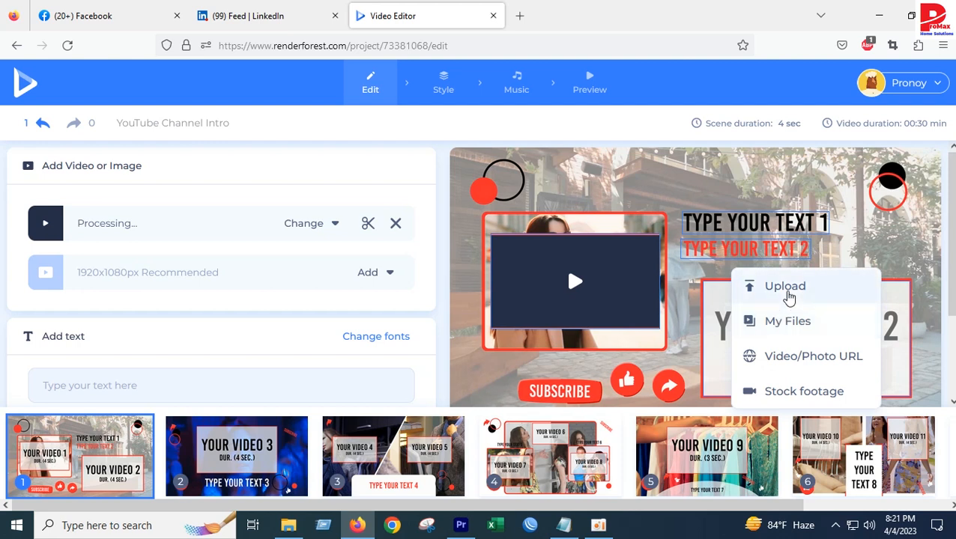
{"action": "left_click", "coordinate": [785, 286]}
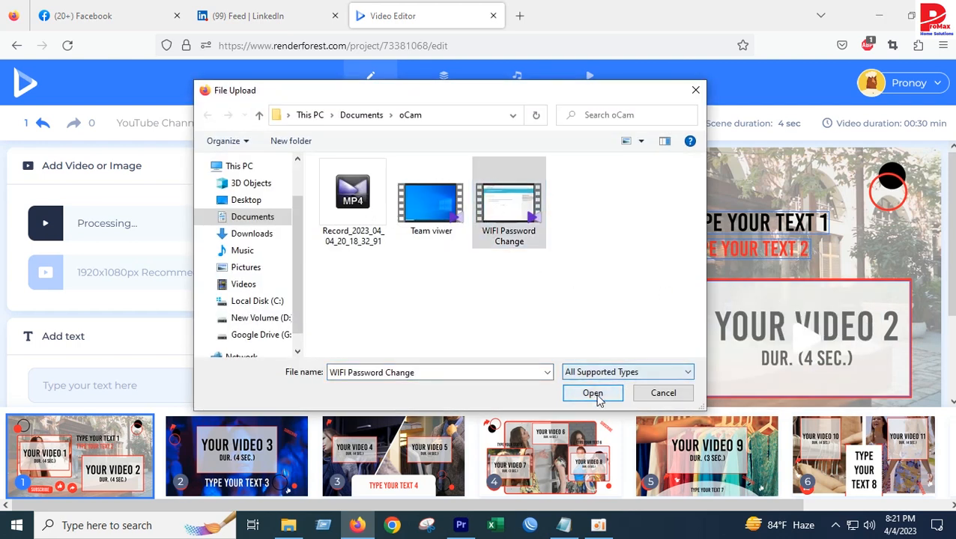
{"action": "left_click", "coordinate": [592, 393]}
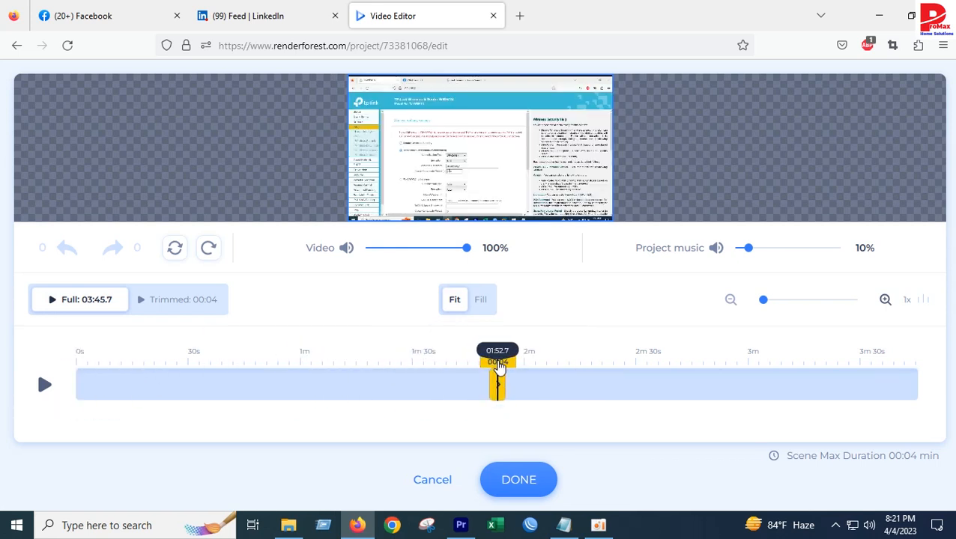
{"action": "left_click_drag", "start_coordinate": [497, 383], "coordinate": [523, 384]}
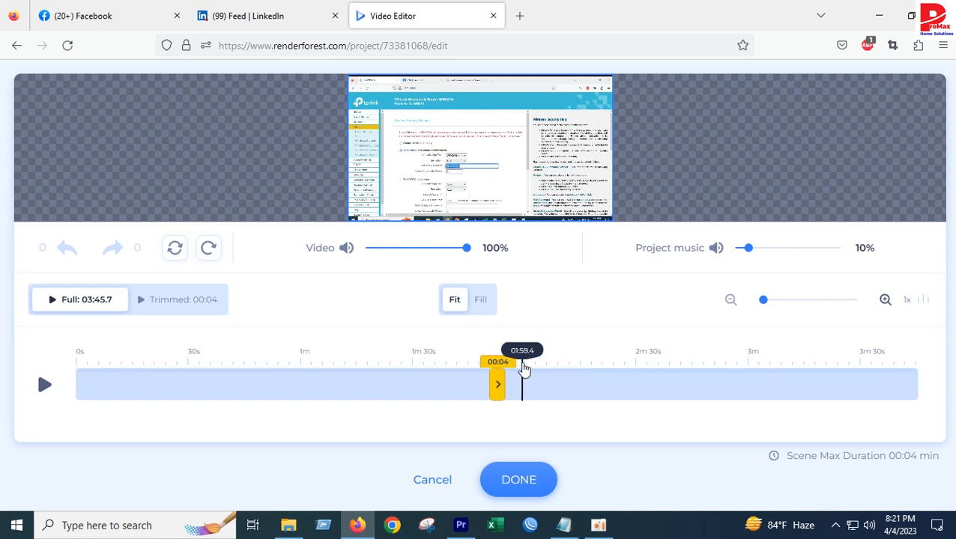
{"action": "left_click_drag", "start_coordinate": [523, 373], "coordinate": [563, 373]}
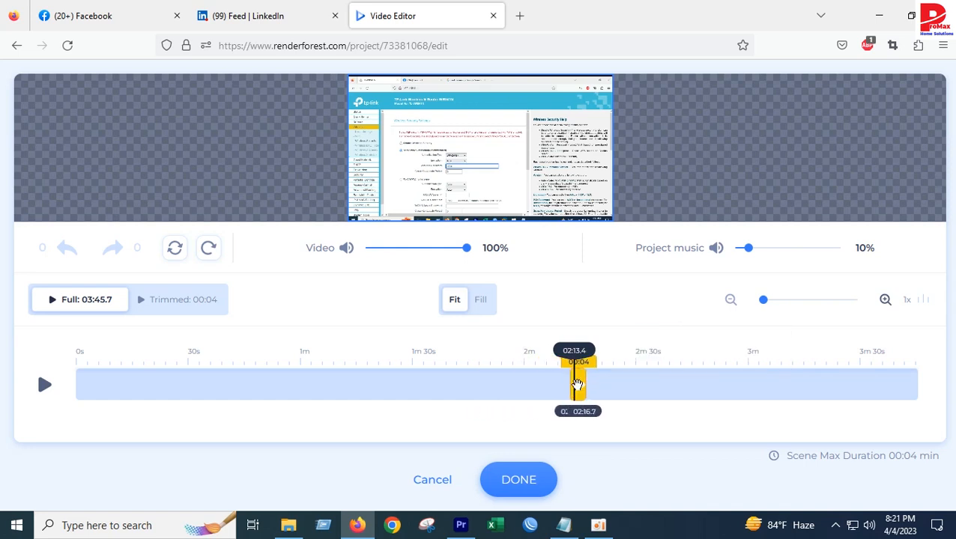
{"action": "left_click_drag", "start_coordinate": [578, 383], "coordinate": [577, 383]}
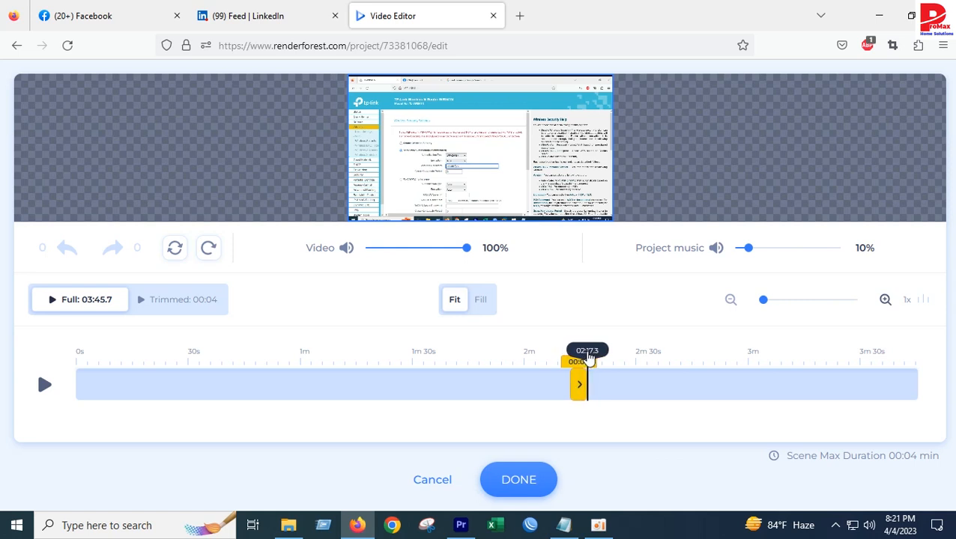
{"action": "left_click", "coordinate": [519, 480]}
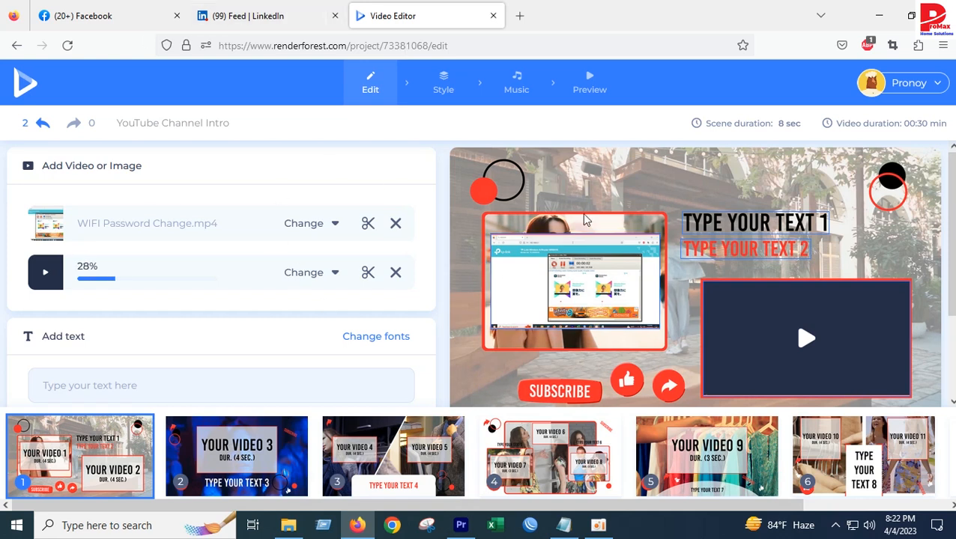
Step: Wait for the second WiFi Password Change clip to process in scene one
{"action": "left_click", "coordinate": [755, 222]}
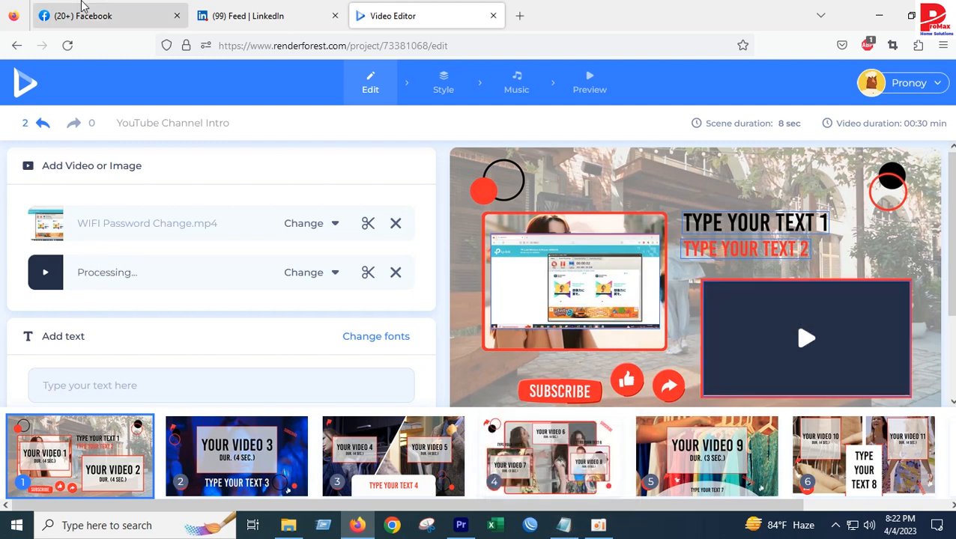
{"action": "mouse_move", "coordinate": [3, 123]}
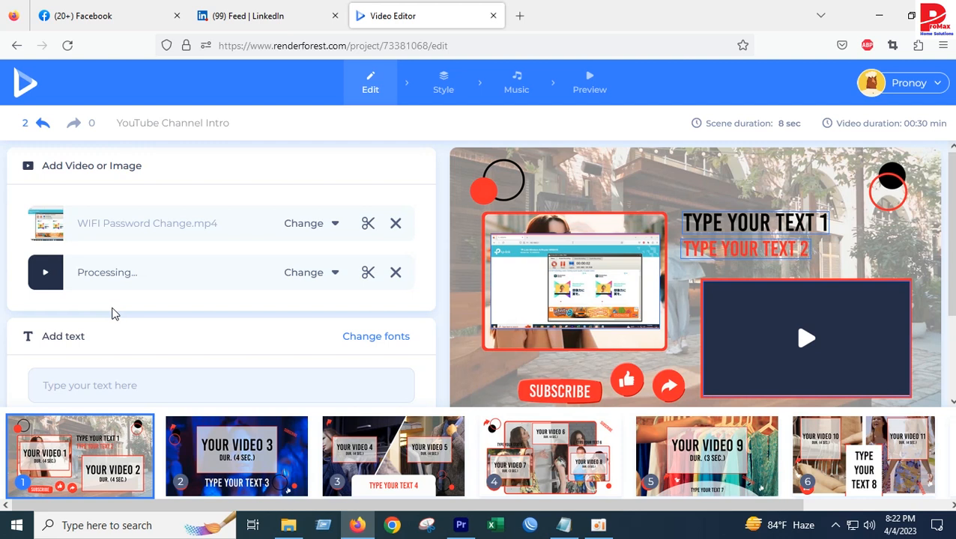
{"action": "mouse_move", "coordinate": [114, 322]}
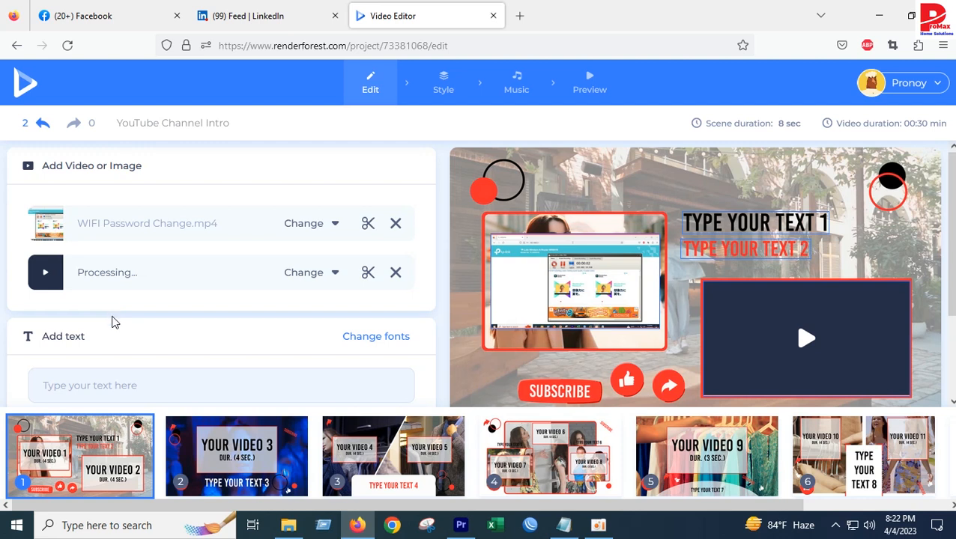
{"action": "mouse_move", "coordinate": [114, 318]}
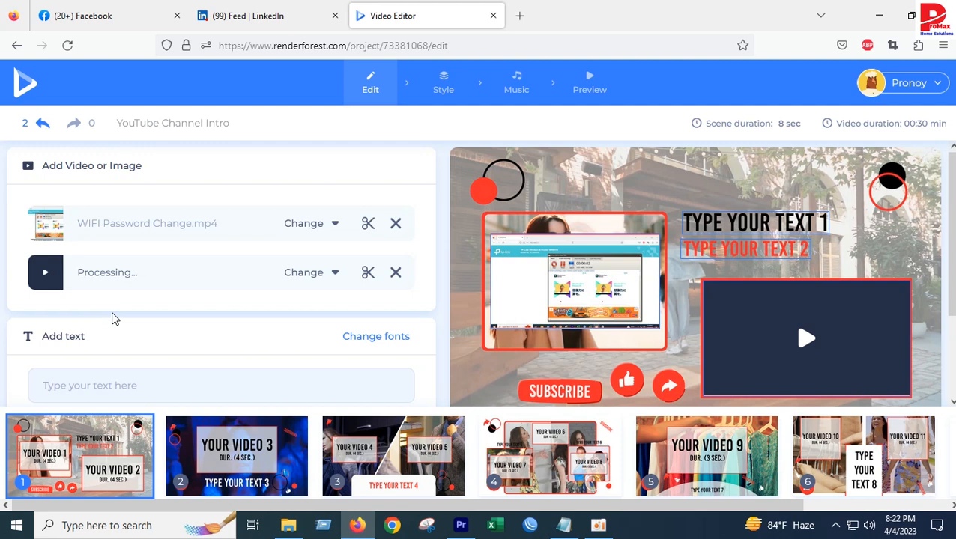
{"action": "mouse_move", "coordinate": [113, 324]}
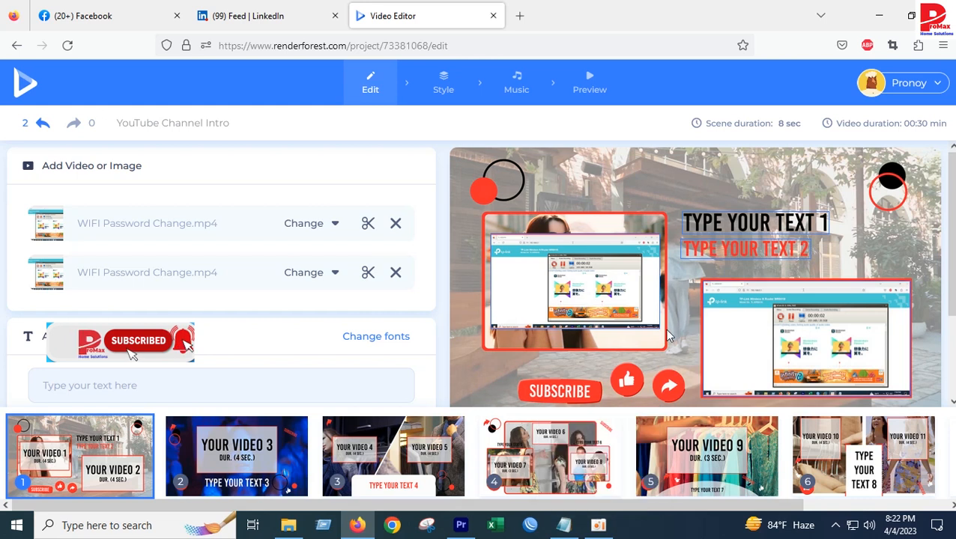
Step: Paste the TP-Link wifi password title from Notepad as text line one, without the hyphen
{"action": "left_click", "coordinate": [752, 222]}
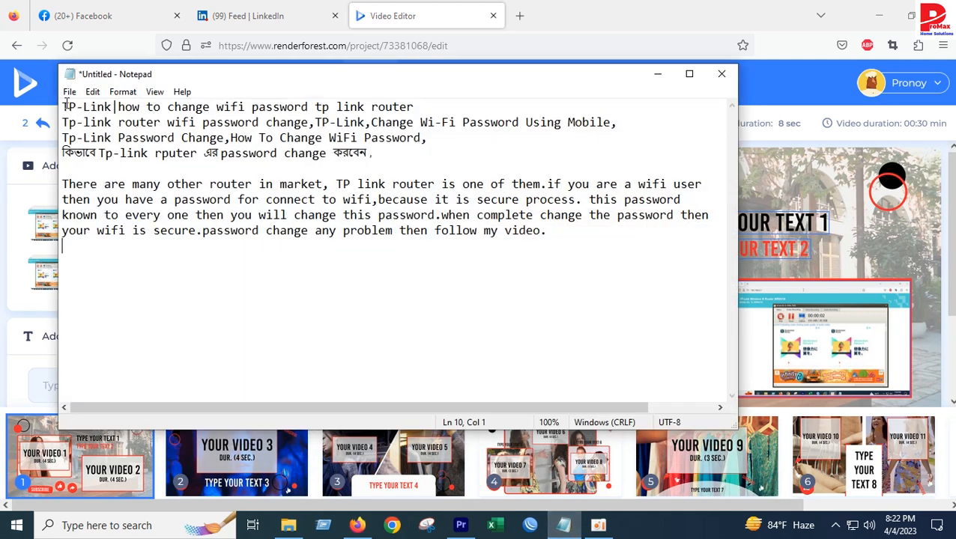
{"action": "left_click_drag", "start_coordinate": [63, 106], "coordinate": [367, 106]}
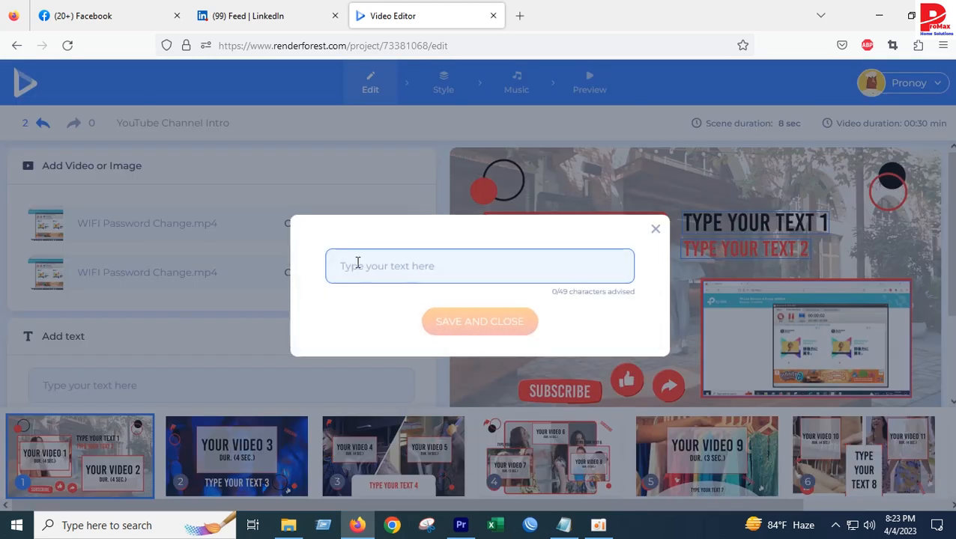
{"action": "type", "text": "TP-Link|how to change wifi password tp link router"}
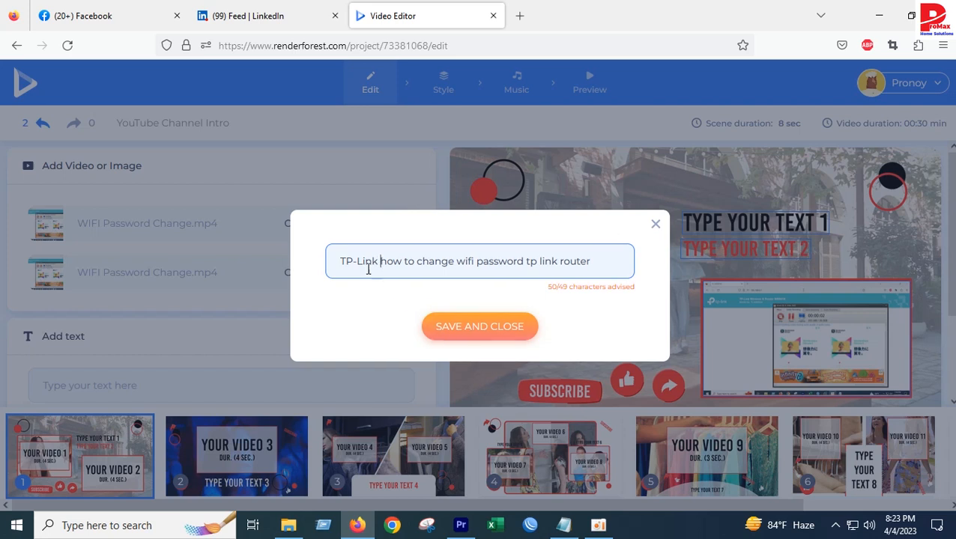
{"action": "key", "text": "Backspace"}
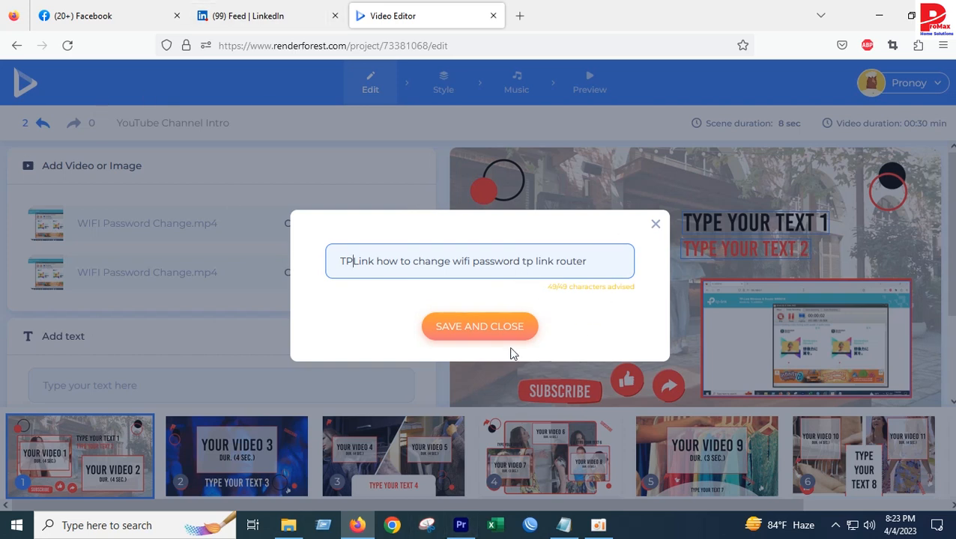
{"action": "left_click", "coordinate": [479, 327]}
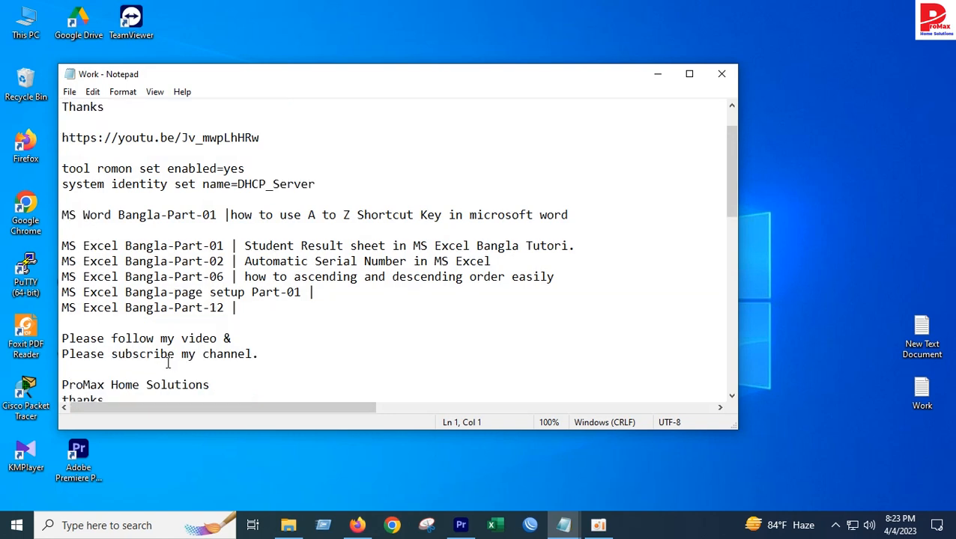
Step: Set the second text line to ProMax Home Solutions copied from Notepad
{"action": "scroll", "scroll_direction": "down", "scroll_amount": 3}
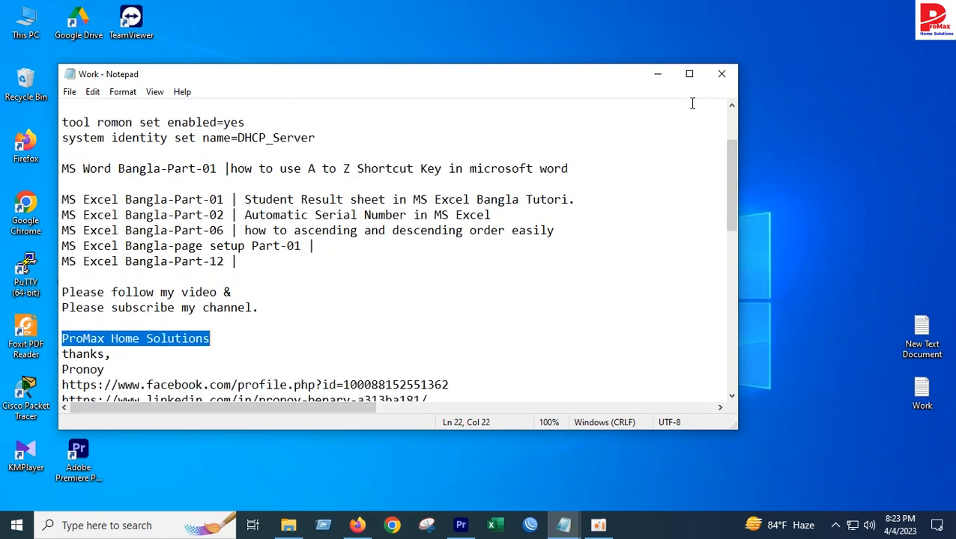
{"action": "left_click", "coordinate": [356, 525]}
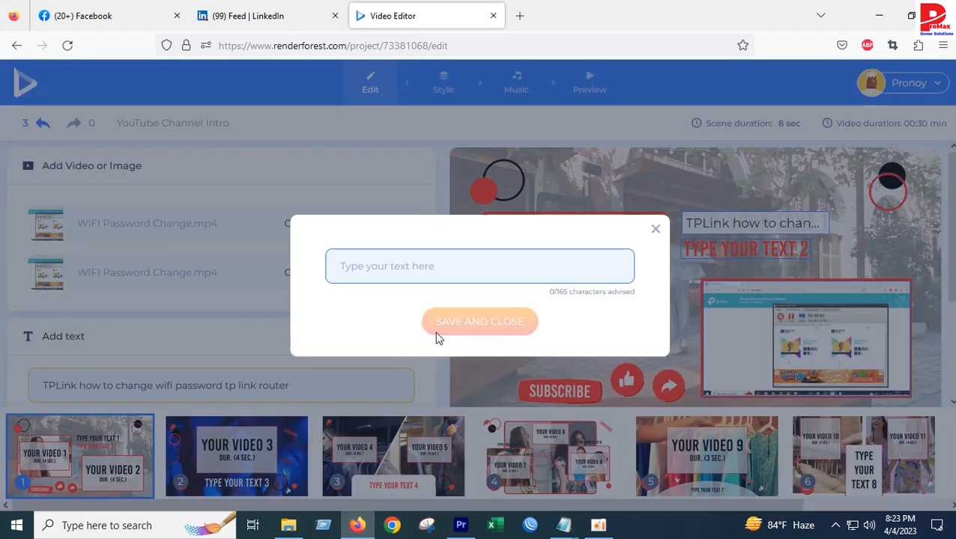
{"action": "type", "text": "ProMax Home Solutions"}
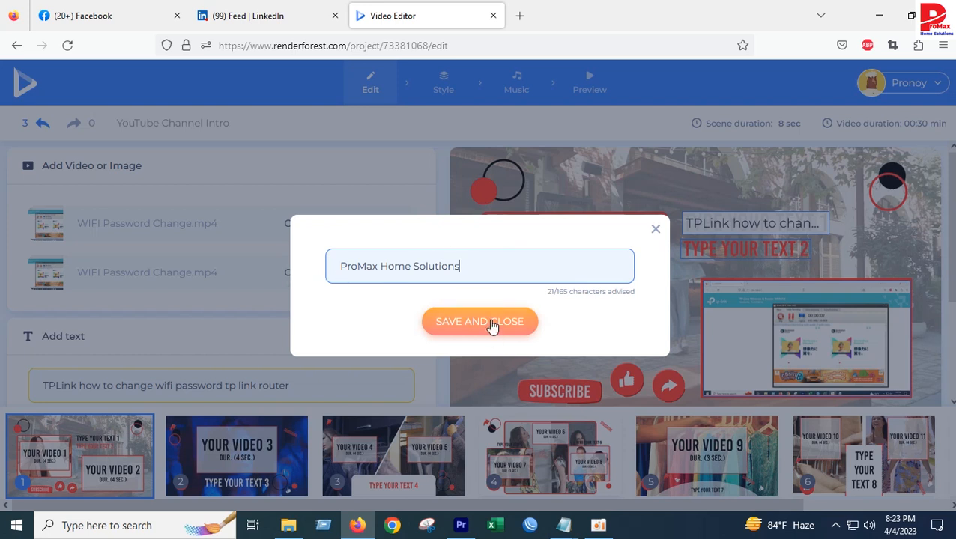
{"action": "left_click", "coordinate": [480, 321]}
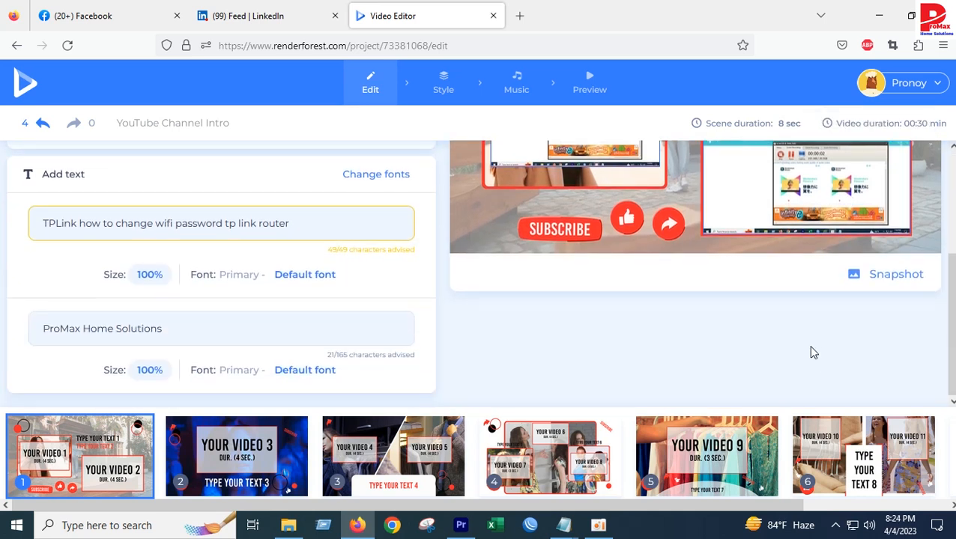
{"action": "mouse_move", "coordinate": [567, 309]}
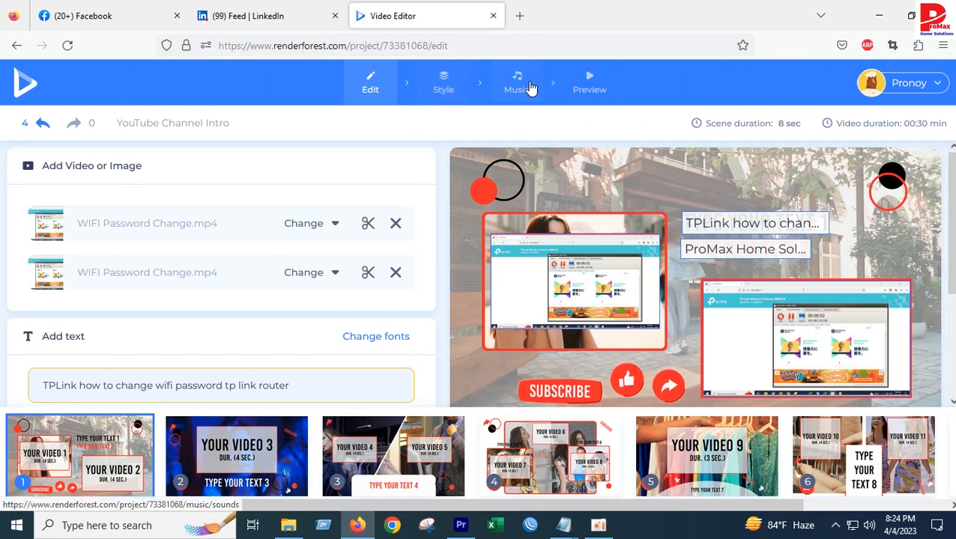
Step: Step through Style and Music to the Preview finalize-before-export screen
{"action": "left_click", "coordinate": [443, 82]}
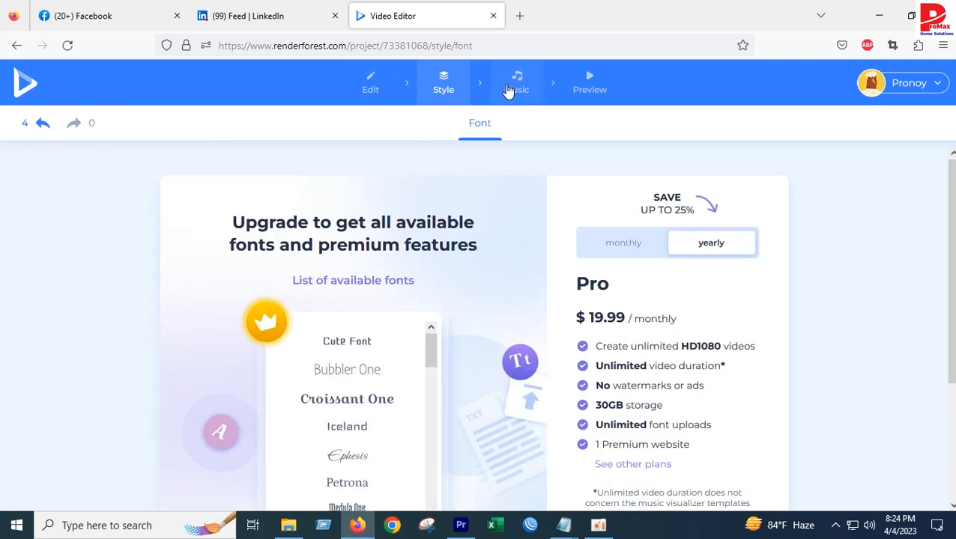
{"action": "left_click", "coordinate": [516, 82]}
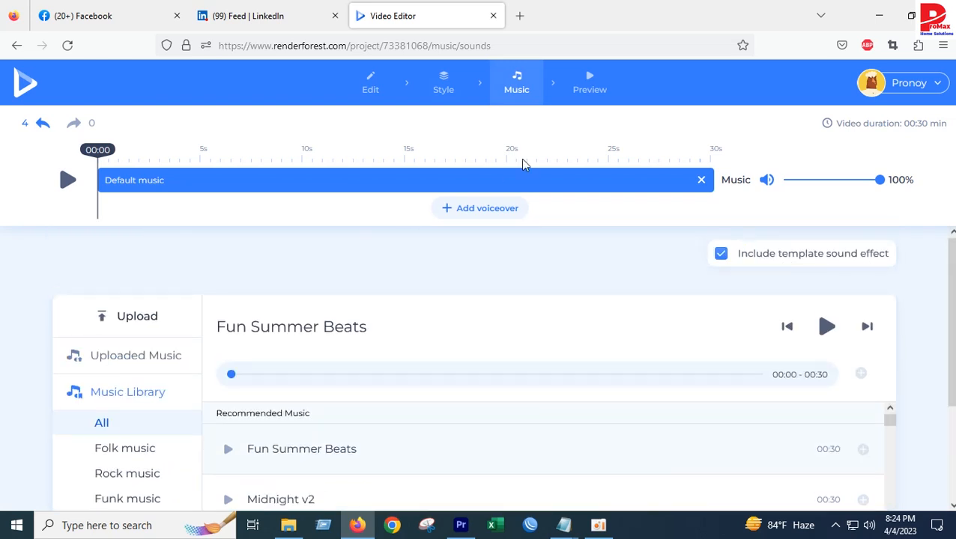
{"action": "left_click", "coordinate": [590, 83]}
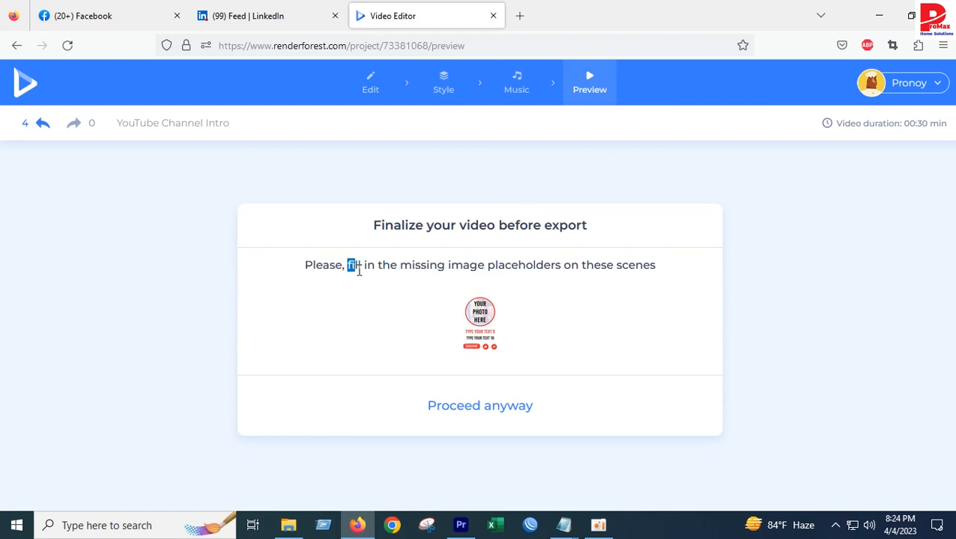
Step: Highlight the finalize notice about missing image and video placeholders across five scenes
{"action": "left_click_drag", "start_coordinate": [348, 264], "coordinate": [517, 264]}
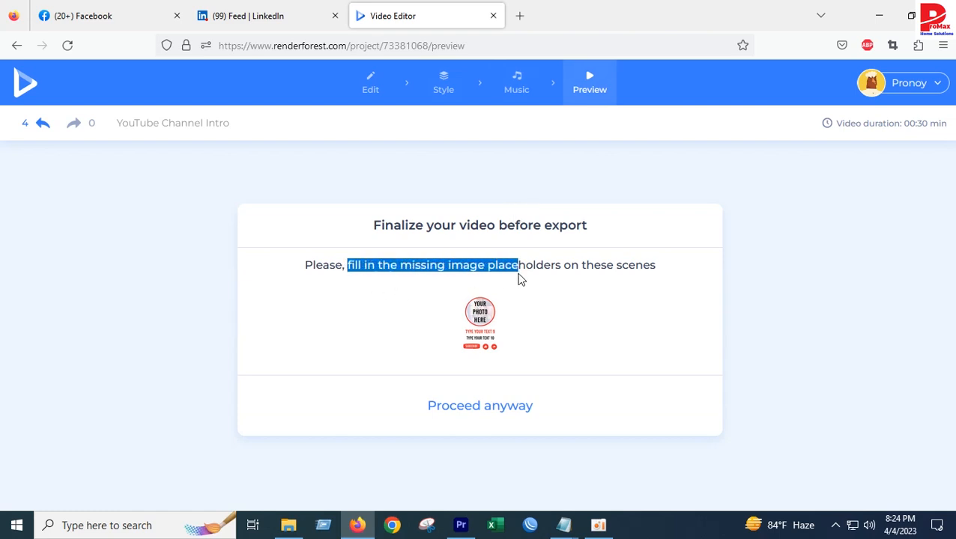
{"action": "left_click_drag", "start_coordinate": [519, 264], "coordinate": [657, 264]}
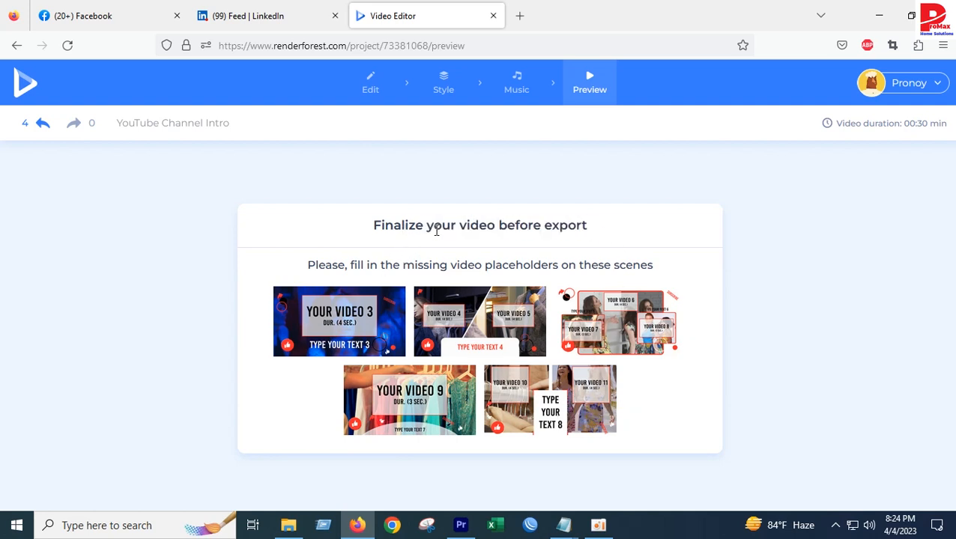
{"action": "double_click", "coordinate": [523, 225]}
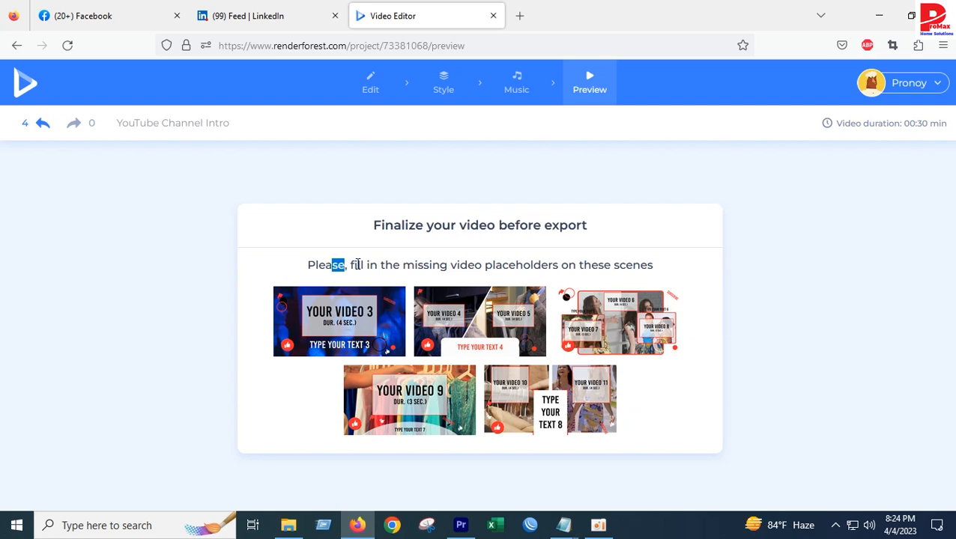
{"action": "left_click_drag", "start_coordinate": [339, 264], "coordinate": [491, 264]}
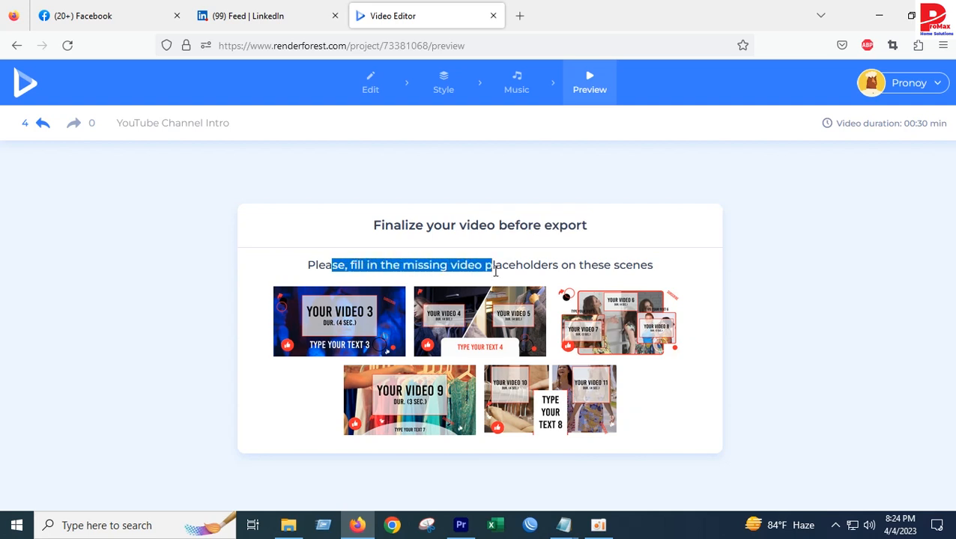
{"action": "mouse_move", "coordinate": [108, 269]}
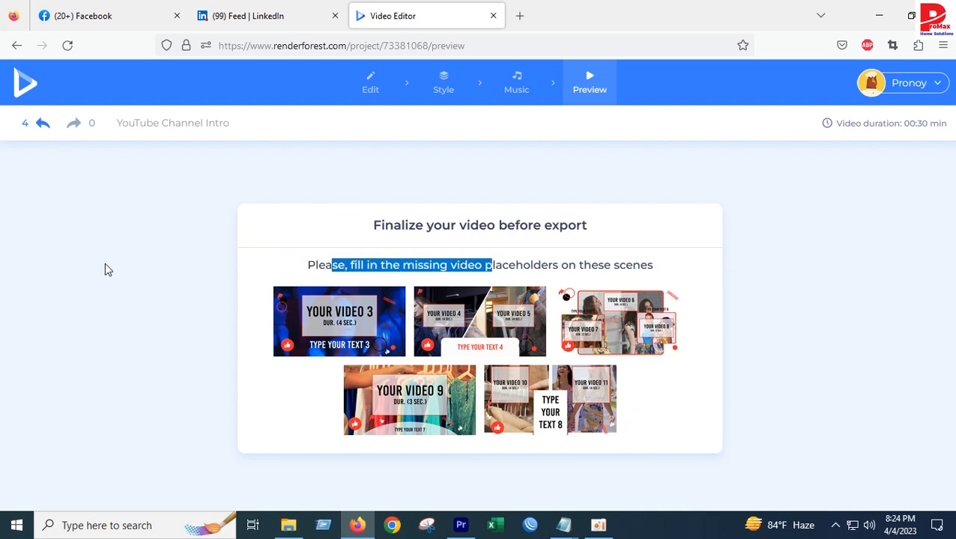
{"action": "mouse_move", "coordinate": [452, 420]}
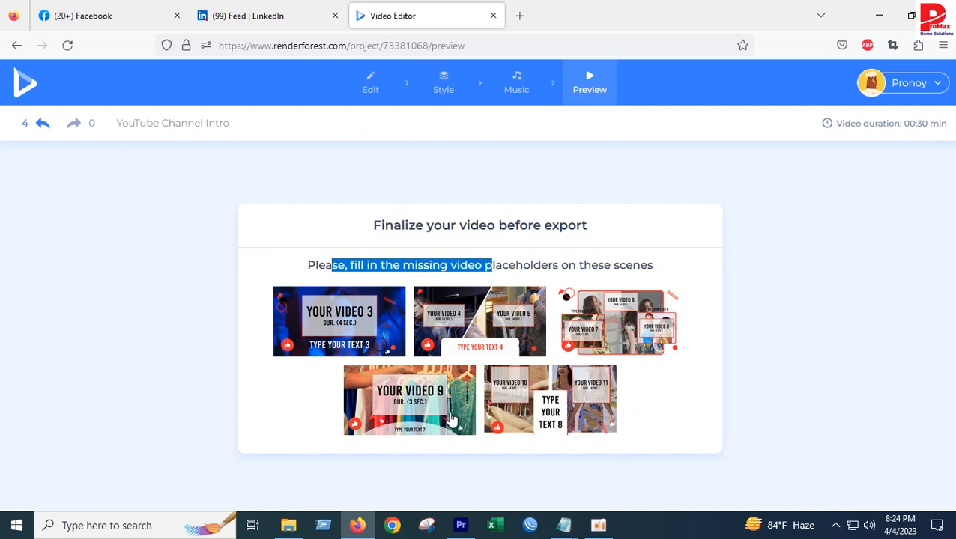
{"action": "mouse_move", "coordinate": [530, 417]}
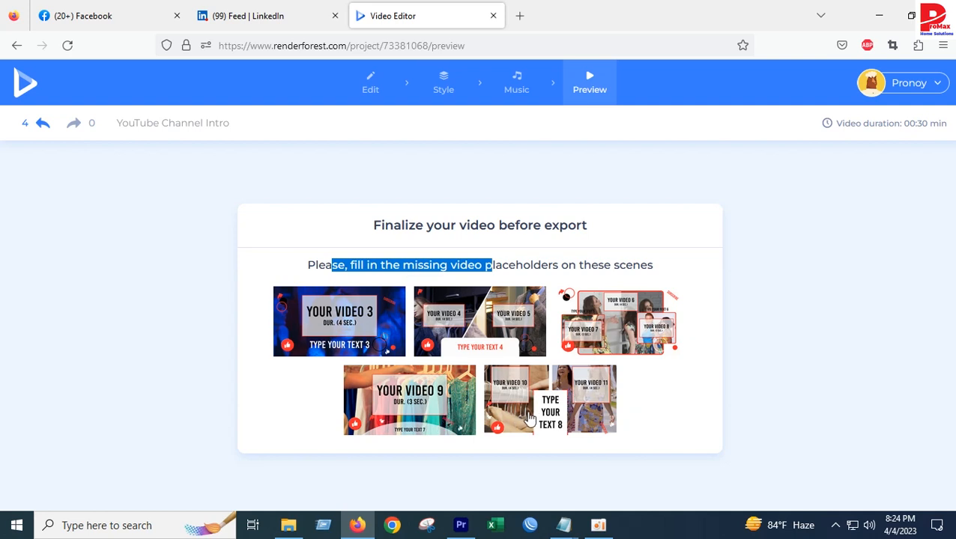
{"action": "mouse_move", "coordinate": [557, 313]}
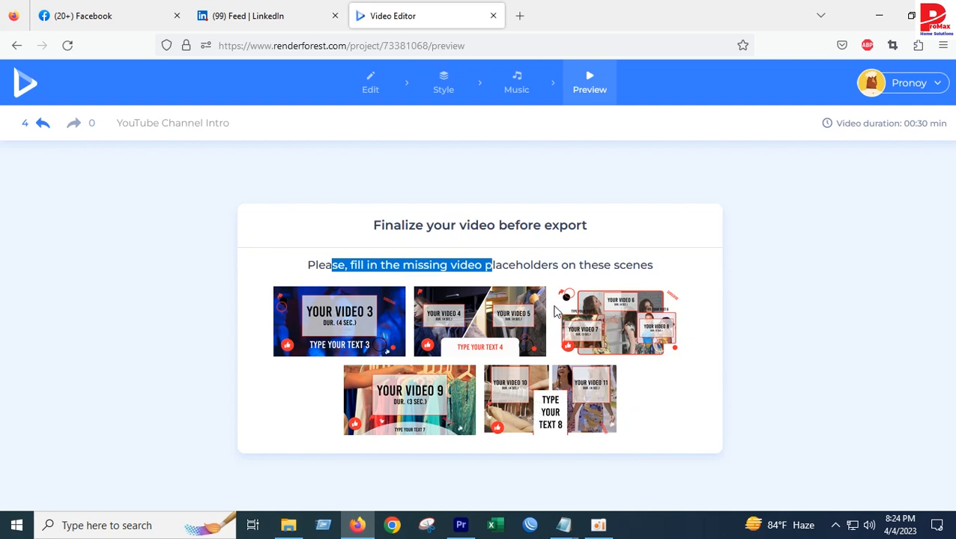
{"action": "mouse_move", "coordinate": [516, 423]}
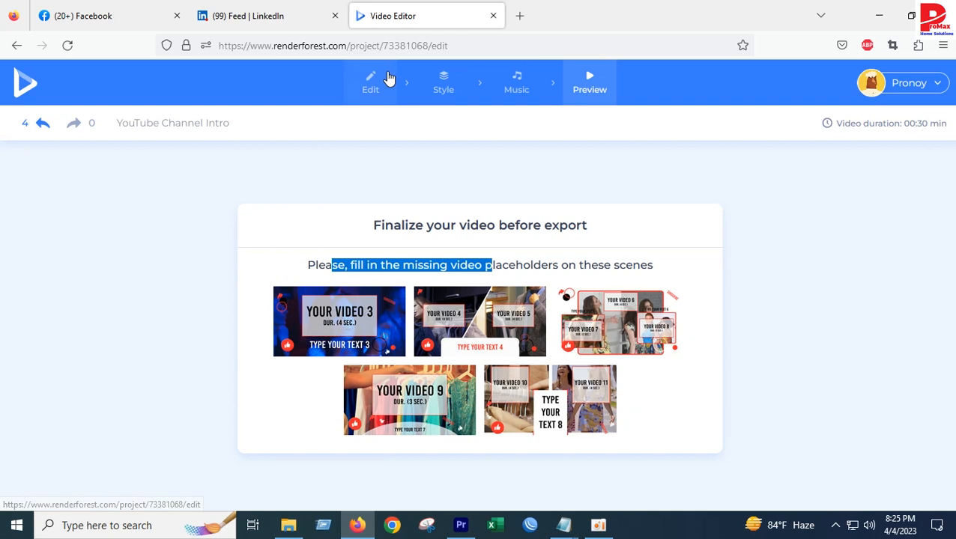
Step: Move the WiFi Password Change clip's 4-second trim window to about 02:12 and confirm it
{"action": "left_click", "coordinate": [370, 82]}
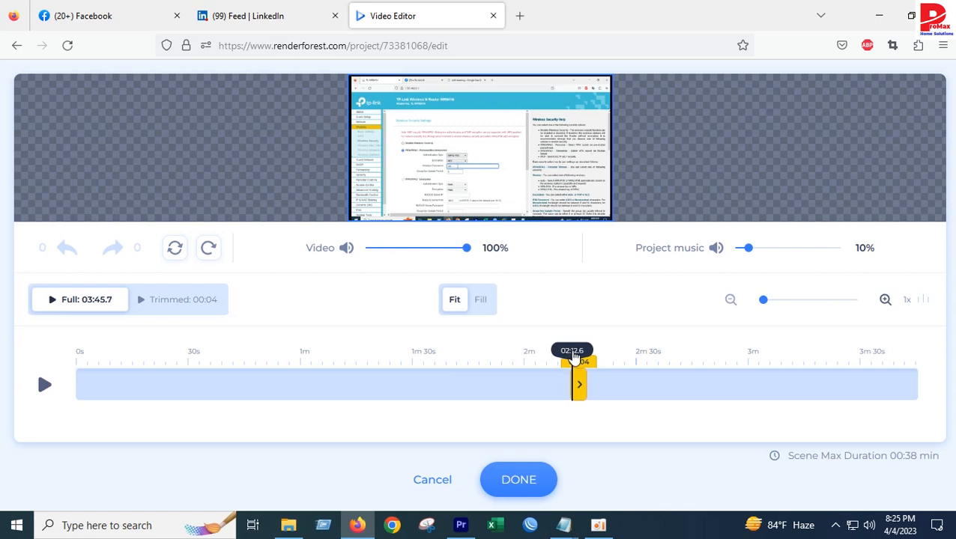
{"action": "left_click_drag", "start_coordinate": [578, 383], "coordinate": [584, 384]}
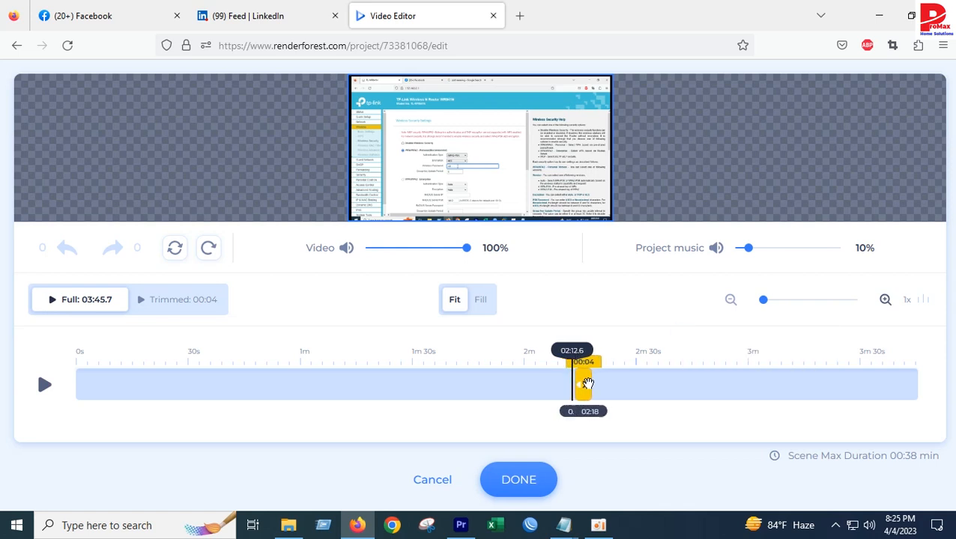
{"action": "mouse_move", "coordinate": [178, 248]}
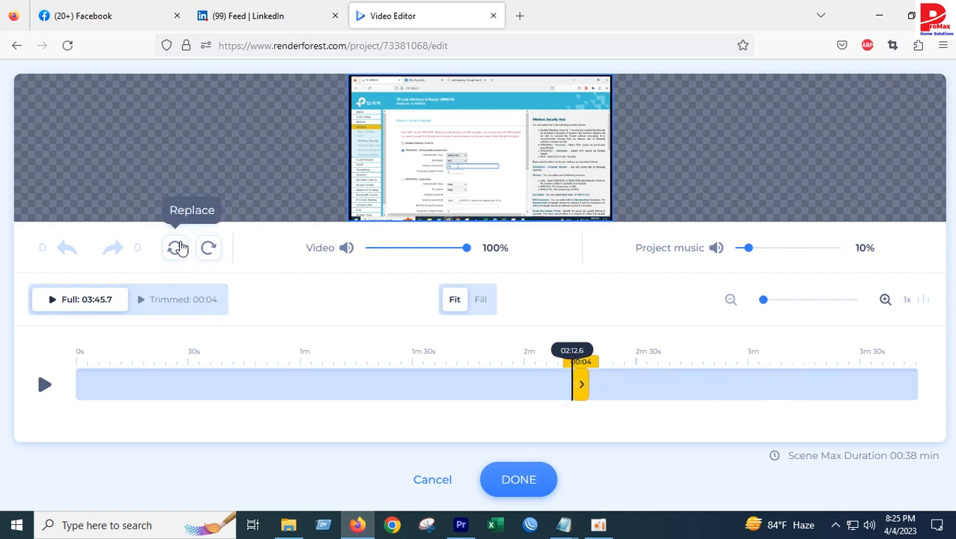
{"action": "left_click", "coordinate": [208, 249]}
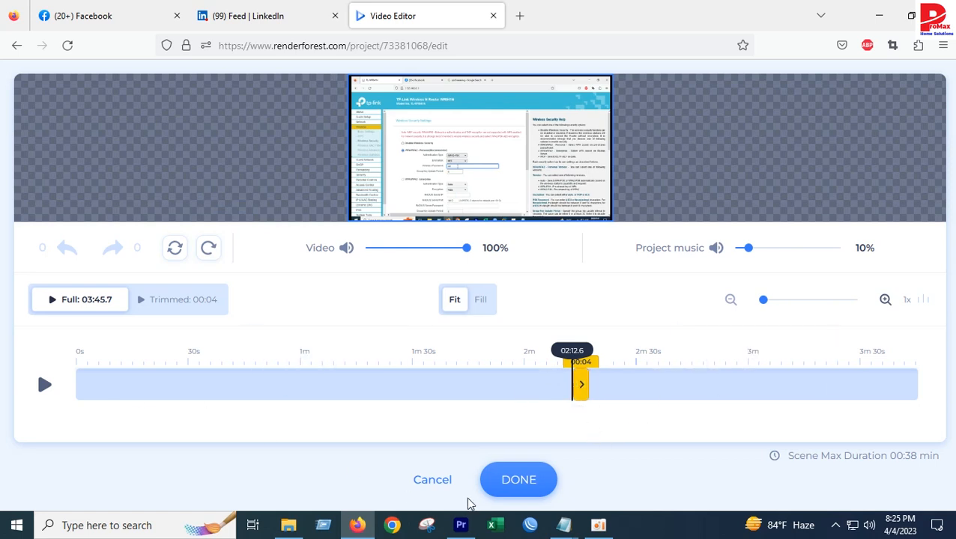
{"action": "left_click", "coordinate": [518, 479]}
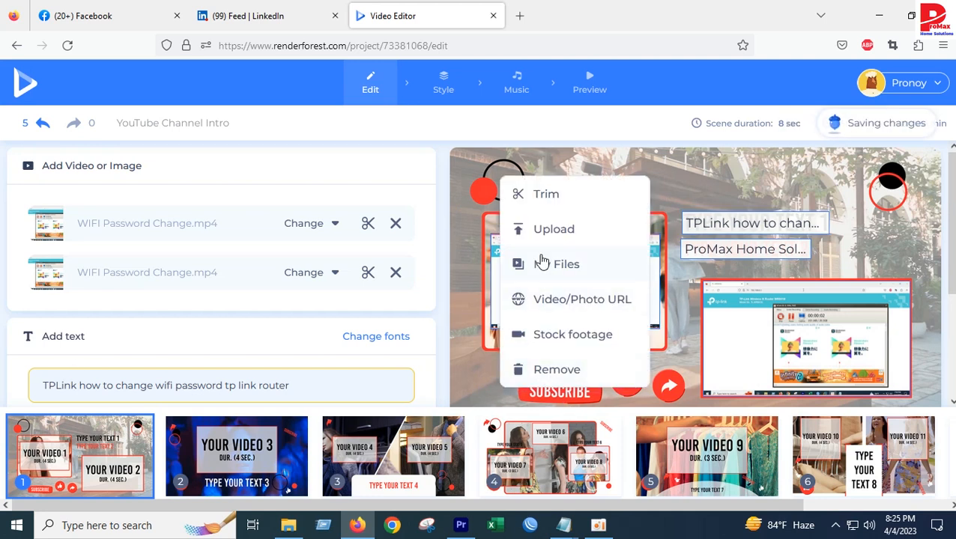
{"action": "left_click", "coordinate": [566, 264]}
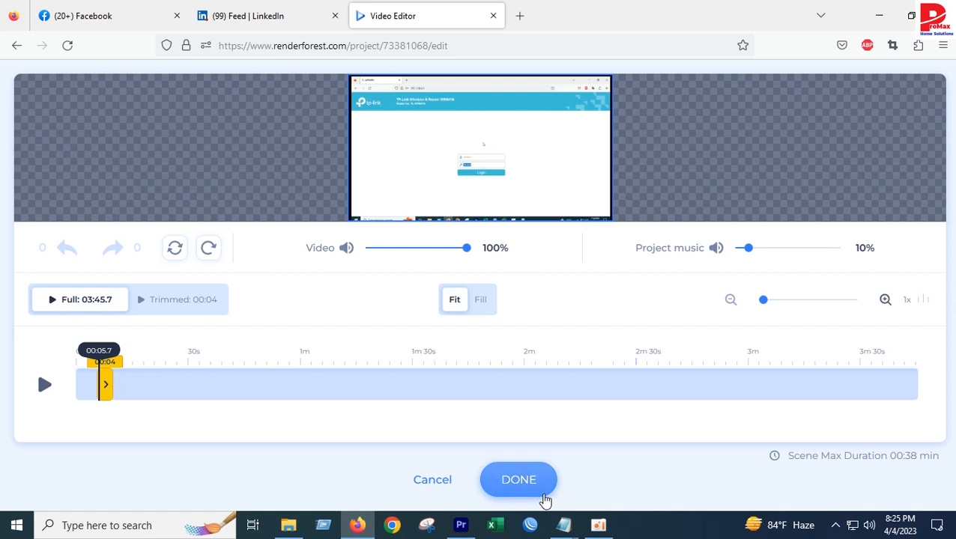
{"action": "mouse_move", "coordinate": [472, 333]}
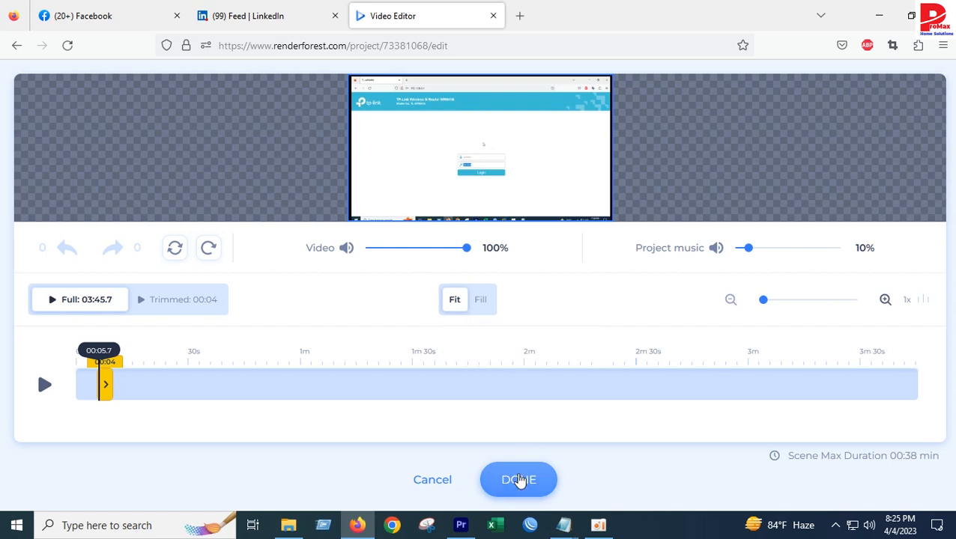
{"action": "left_click", "coordinate": [519, 479]}
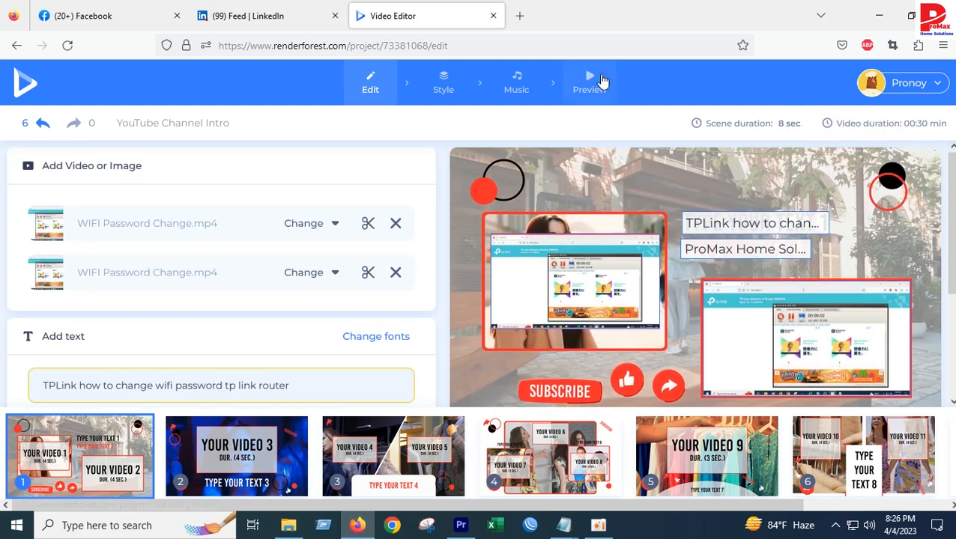
{"action": "left_click", "coordinate": [591, 82]}
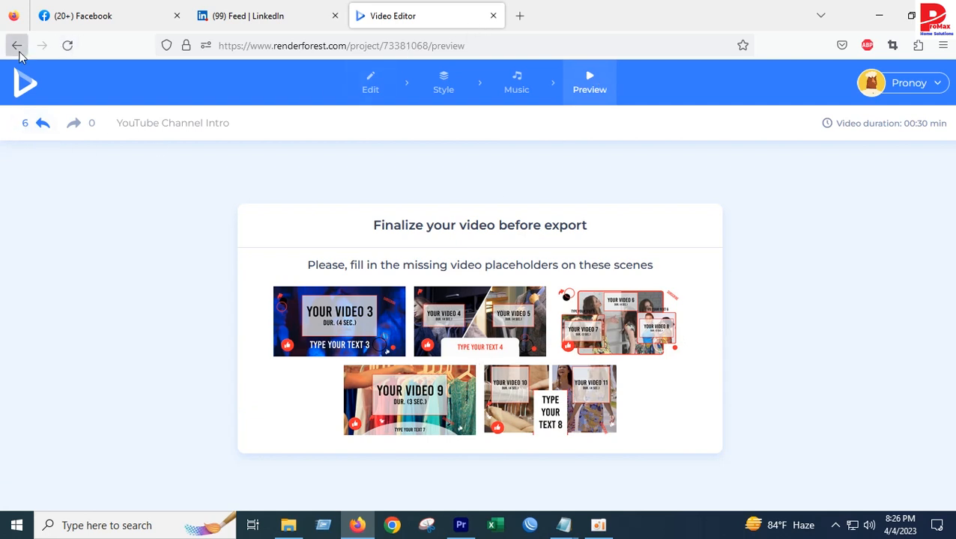
{"action": "left_click", "coordinate": [18, 45]}
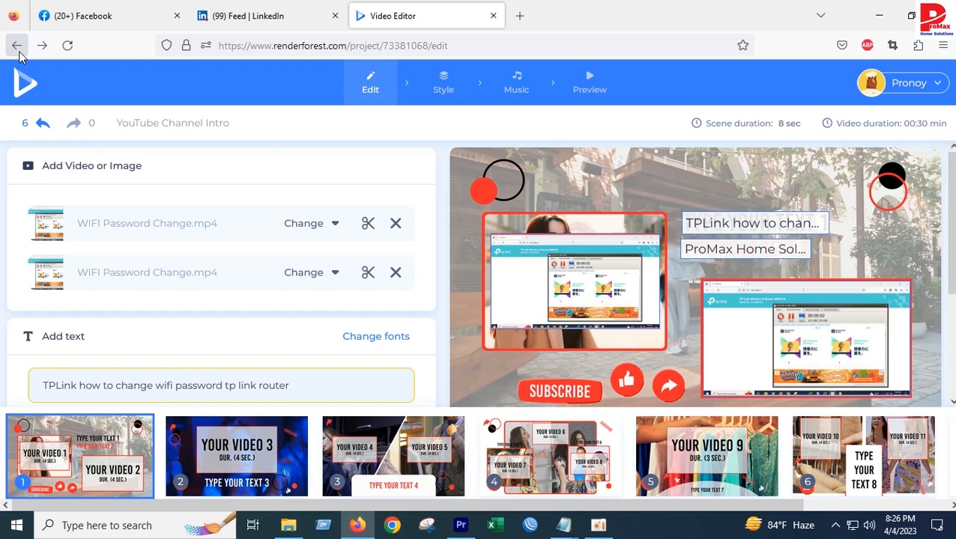
{"action": "left_click", "coordinate": [515, 83]}
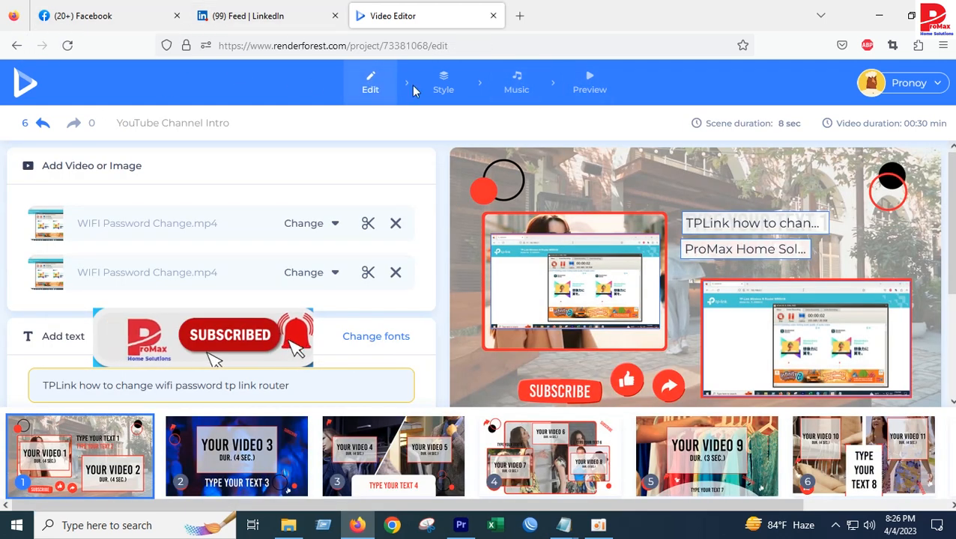
Step: Bring up the Intros and Logos template gallery in a new tab, closing the Live Action Medical Opener popup
{"action": "left_click", "coordinate": [247, 15]}
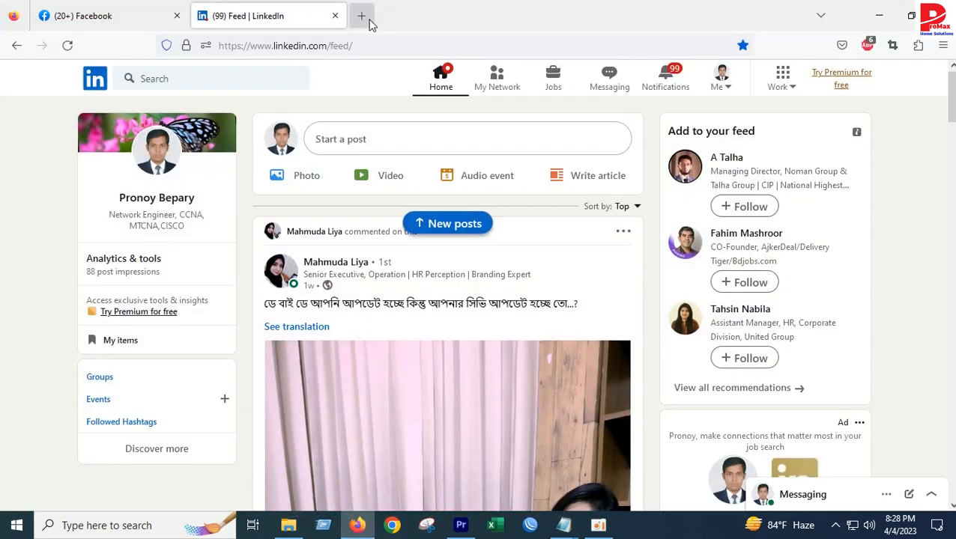
{"action": "left_click", "coordinate": [361, 15]}
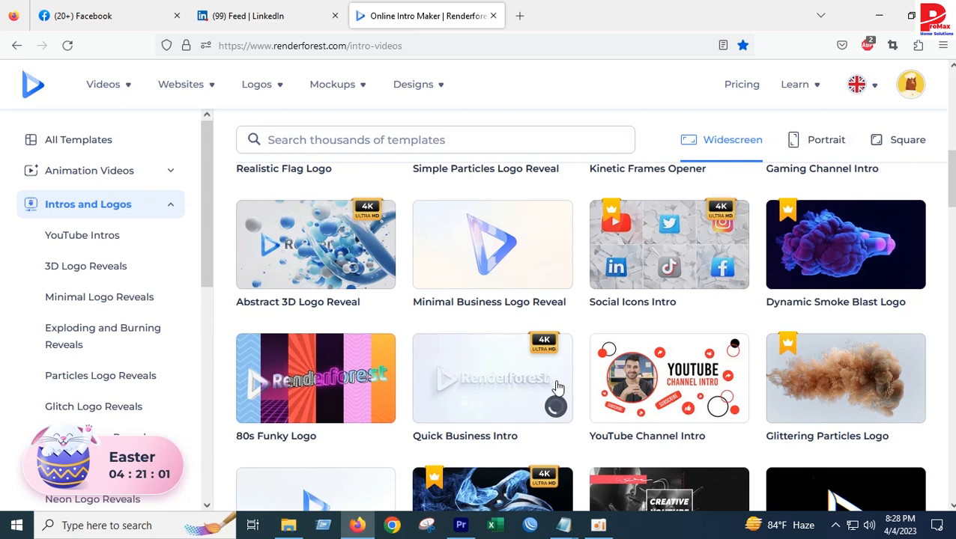
{"action": "scroll", "scroll_direction": "down", "scroll_amount": 3}
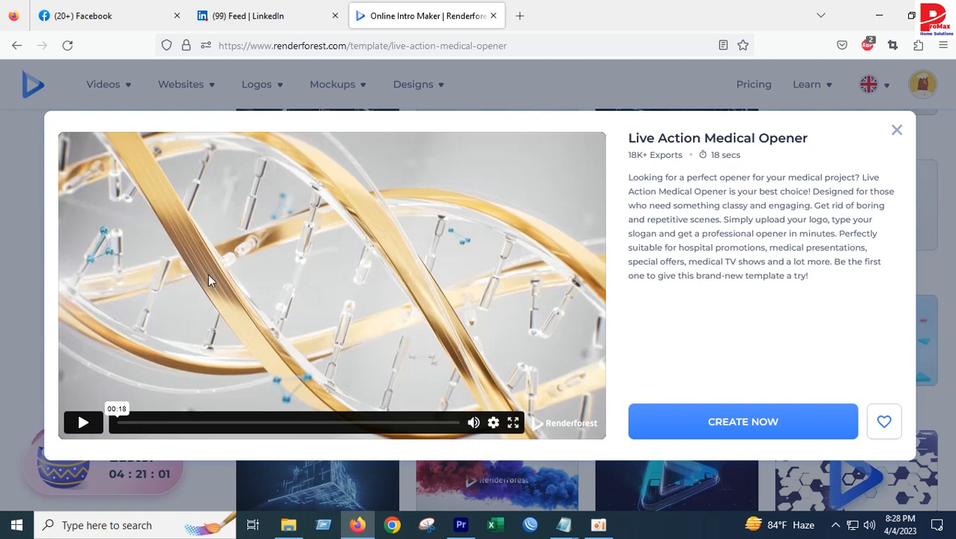
{"action": "left_click", "coordinate": [82, 422]}
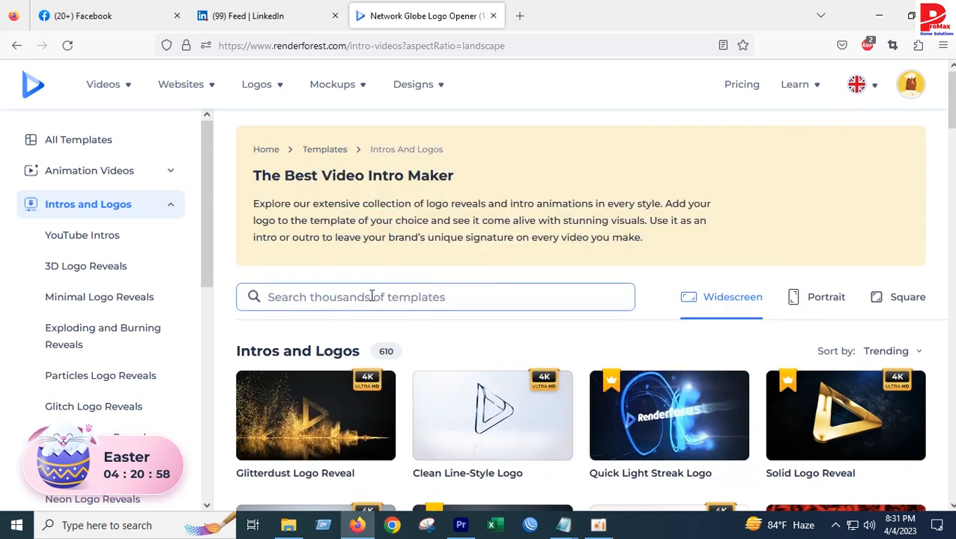
Step: Search the templates for 'network' to list the Network Globe Logo Opener
{"action": "type", "text": "n"}
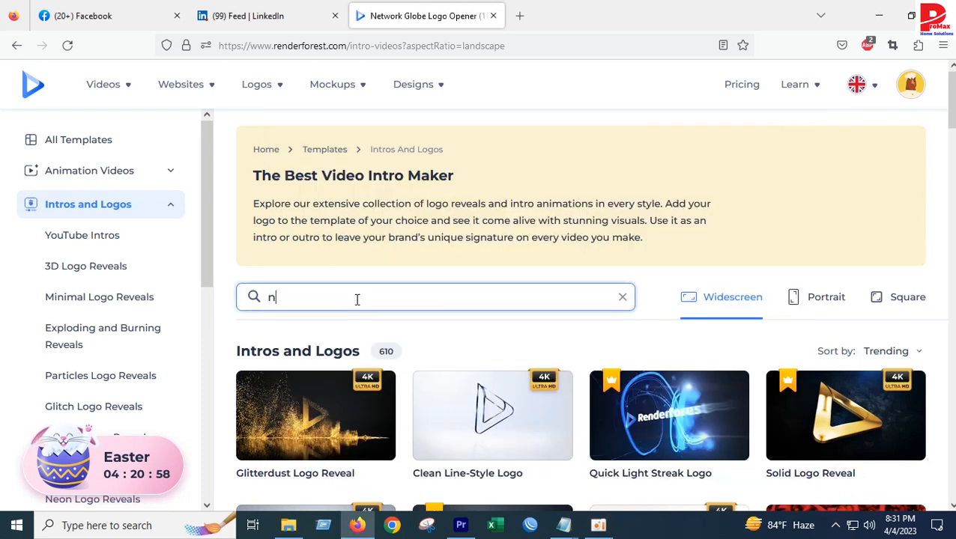
{"action": "type", "text": "etwork"}
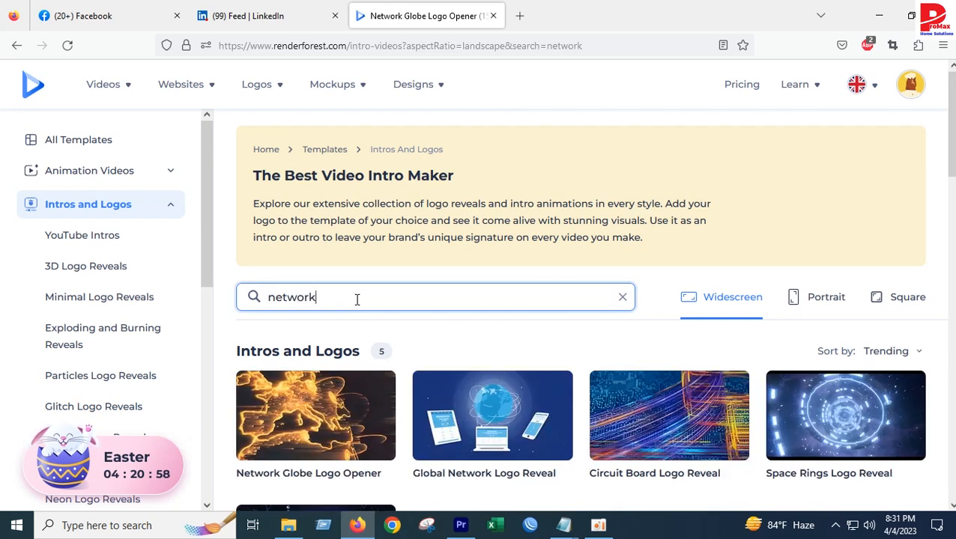
{"action": "scroll", "scroll_direction": "down", "scroll_amount": 3}
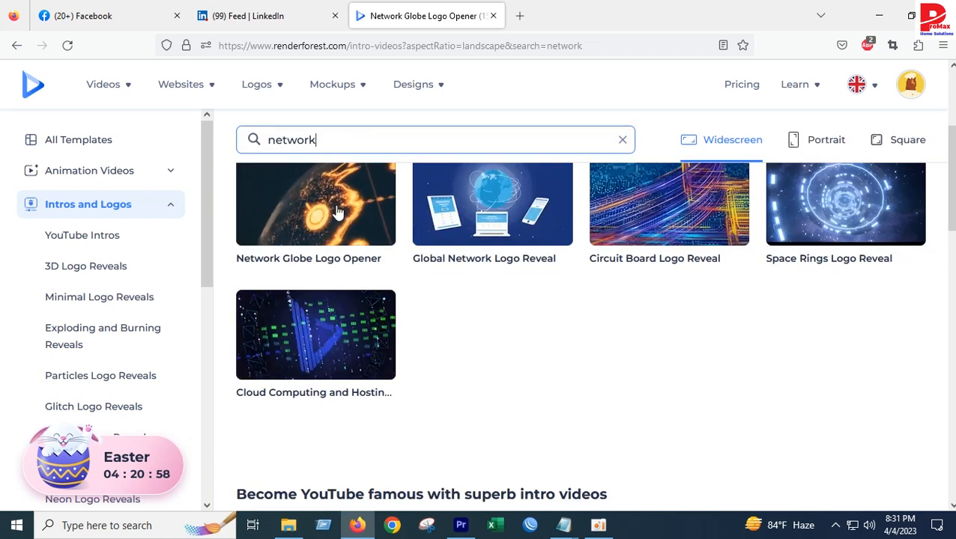
Step: Play the Network Globe Logo Opener sample and create a new project from it
{"action": "left_click", "coordinate": [315, 203]}
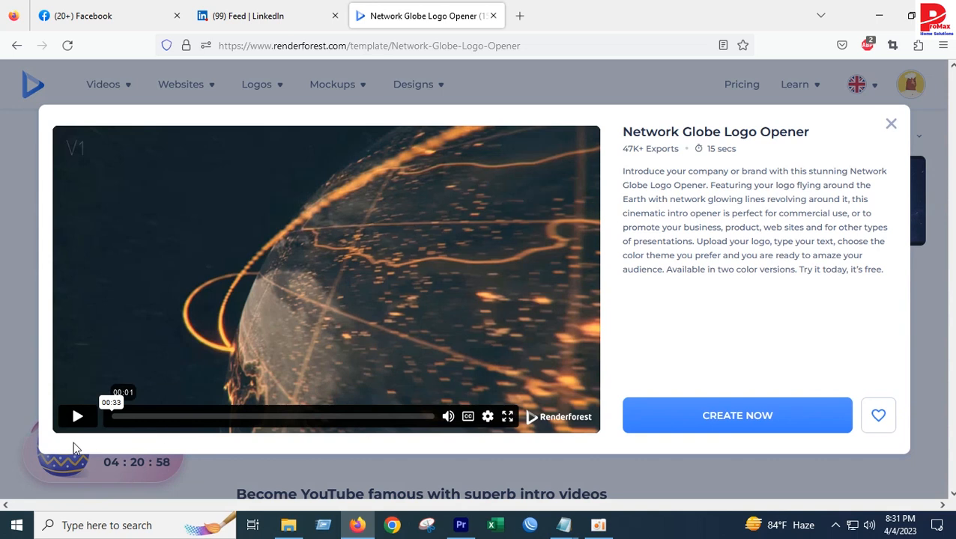
{"action": "left_click", "coordinate": [78, 416]}
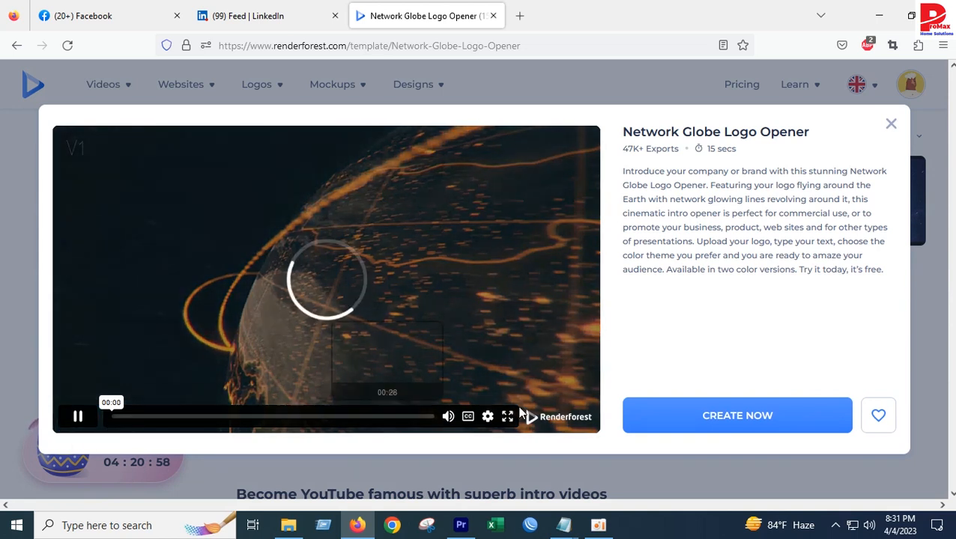
{"action": "left_click", "coordinate": [78, 416]}
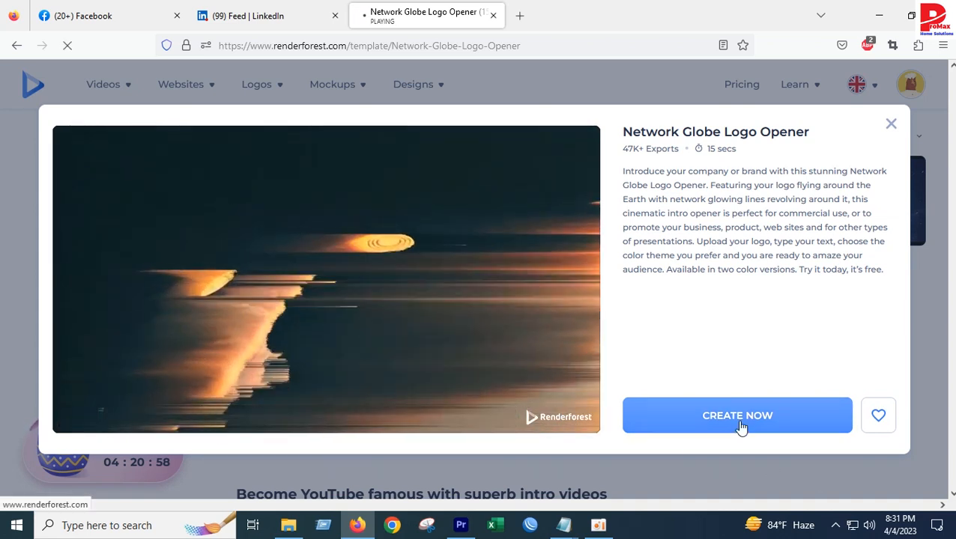
{"action": "left_click", "coordinate": [738, 416]}
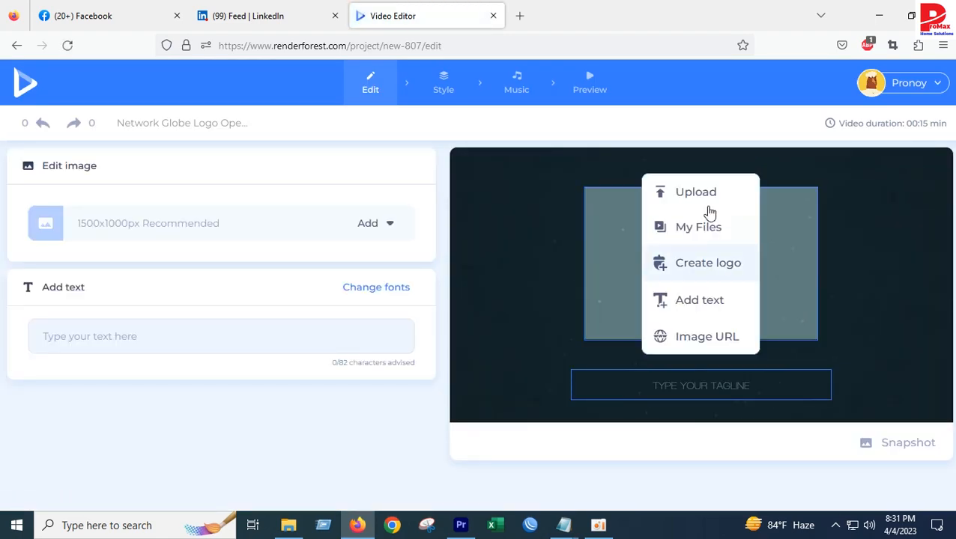
Step: Upload the ProMax Home Solutions logo file, shrink it with the zoom slider and accept the placement
{"action": "left_click", "coordinate": [695, 192]}
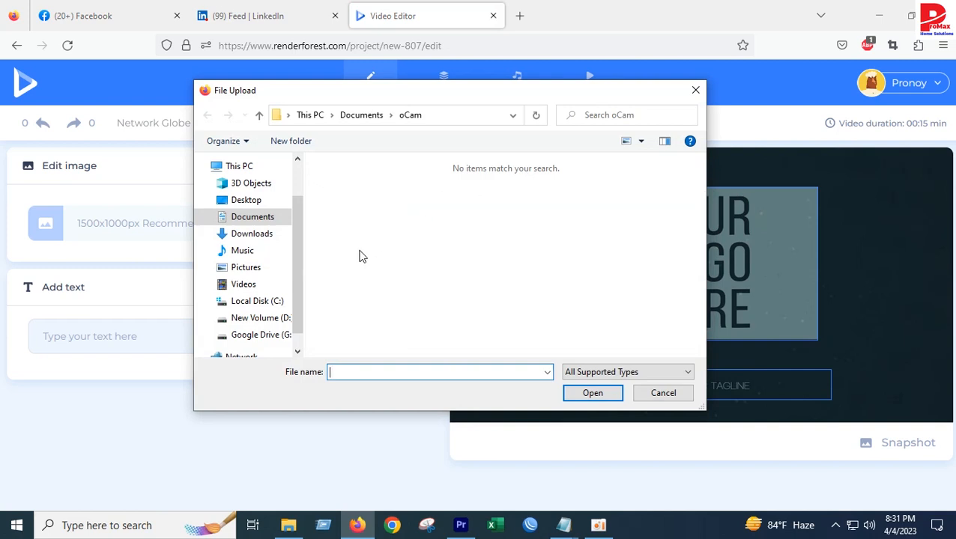
{"action": "left_click", "coordinate": [261, 317]}
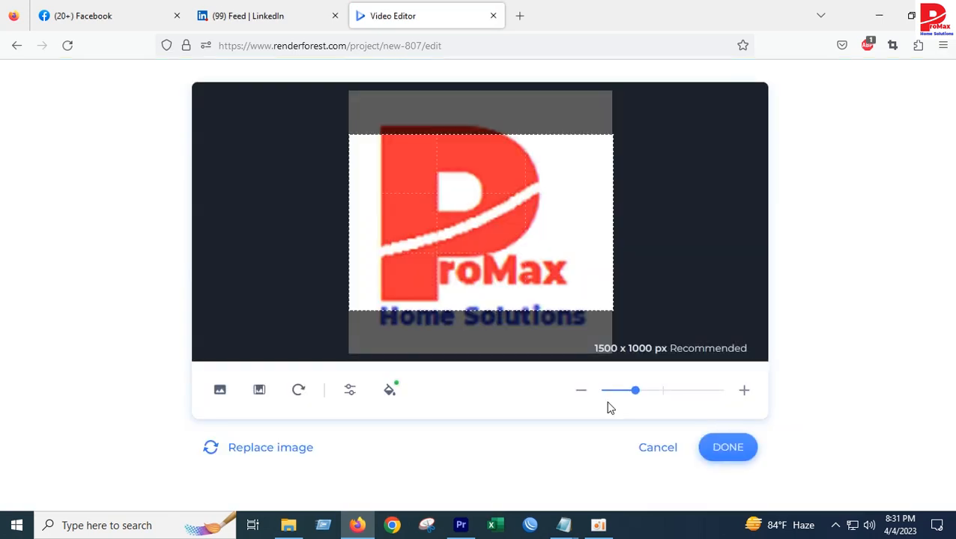
{"action": "left_click_drag", "start_coordinate": [636, 390], "coordinate": [635, 390]}
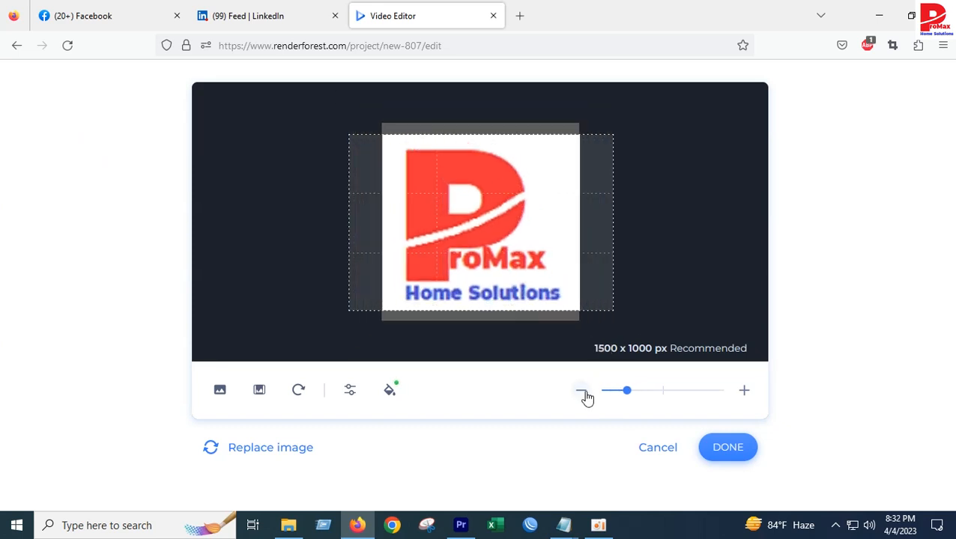
{"action": "left_click_drag", "start_coordinate": [627, 390], "coordinate": [609, 390]}
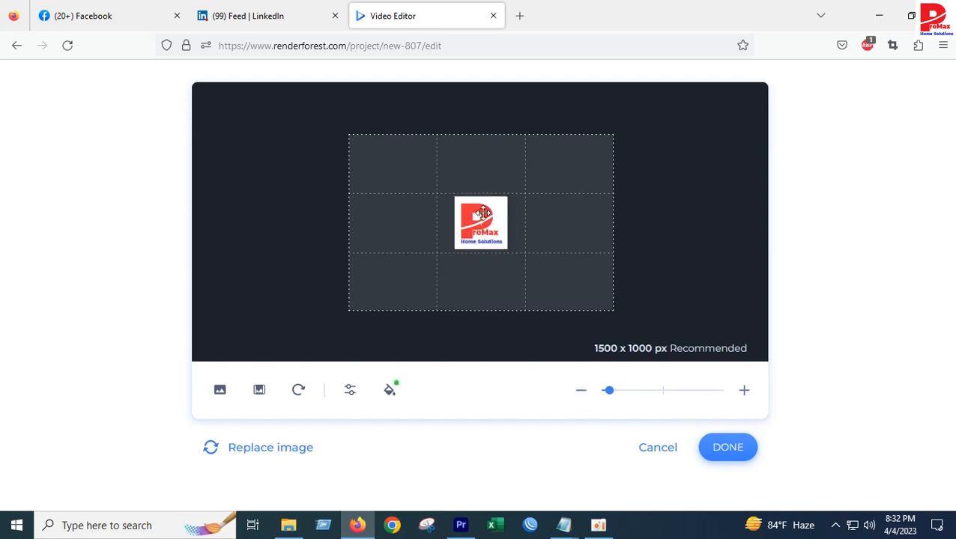
{"action": "left_click", "coordinate": [728, 446]}
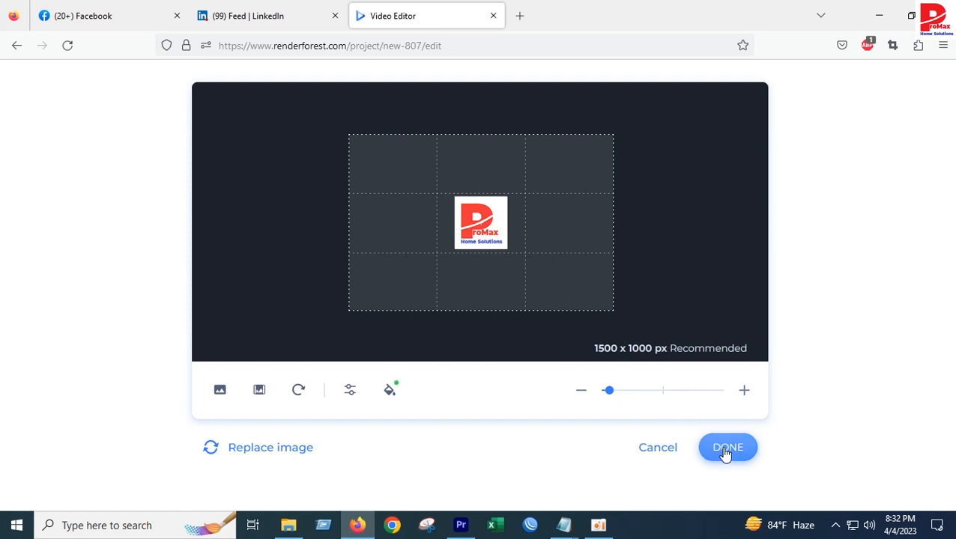
{"action": "left_click", "coordinate": [727, 447]}
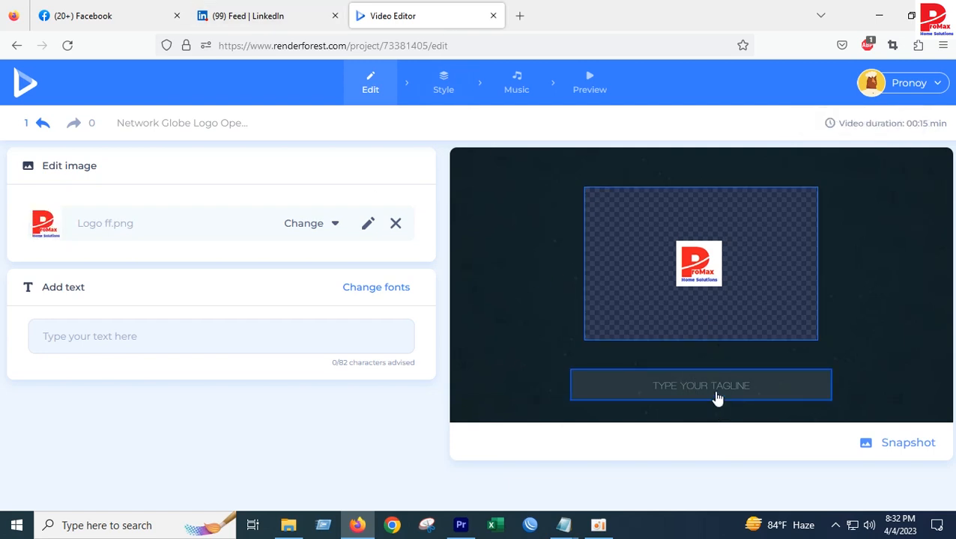
Step: Enter the tagline 'TP-Link|how to change wifi password tp link router' and save it
{"action": "left_click", "coordinate": [701, 385]}
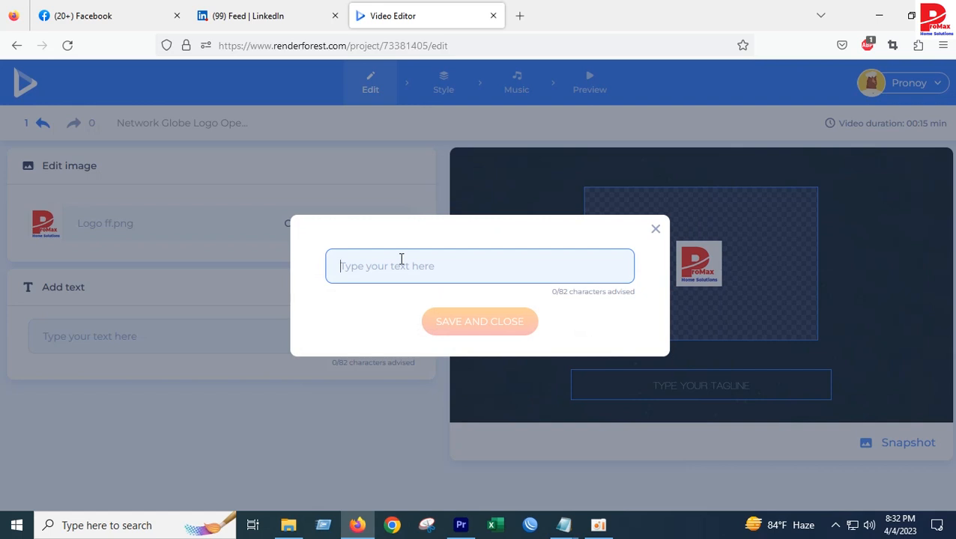
{"action": "type", "text": "TP-Link|how to change wifi password tp link router"}
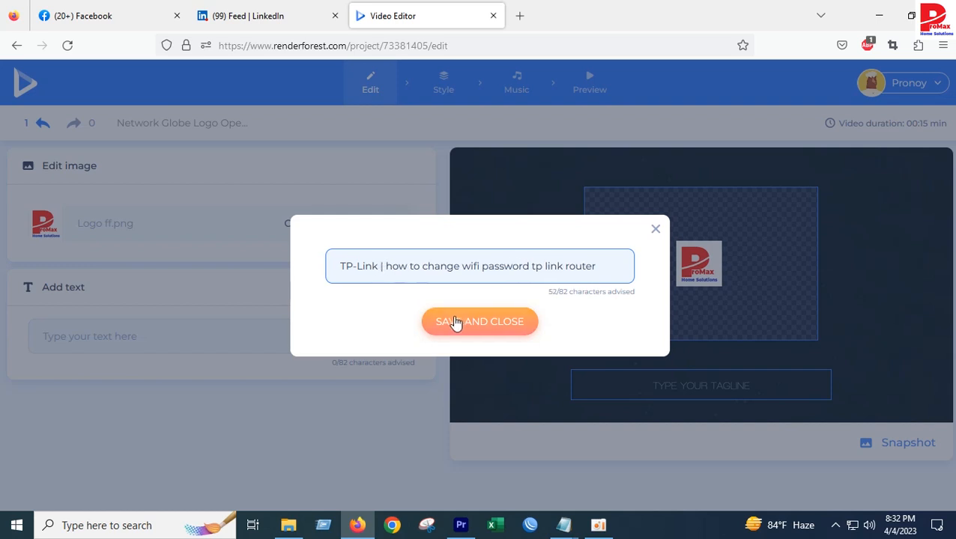
{"action": "left_click", "coordinate": [479, 320]}
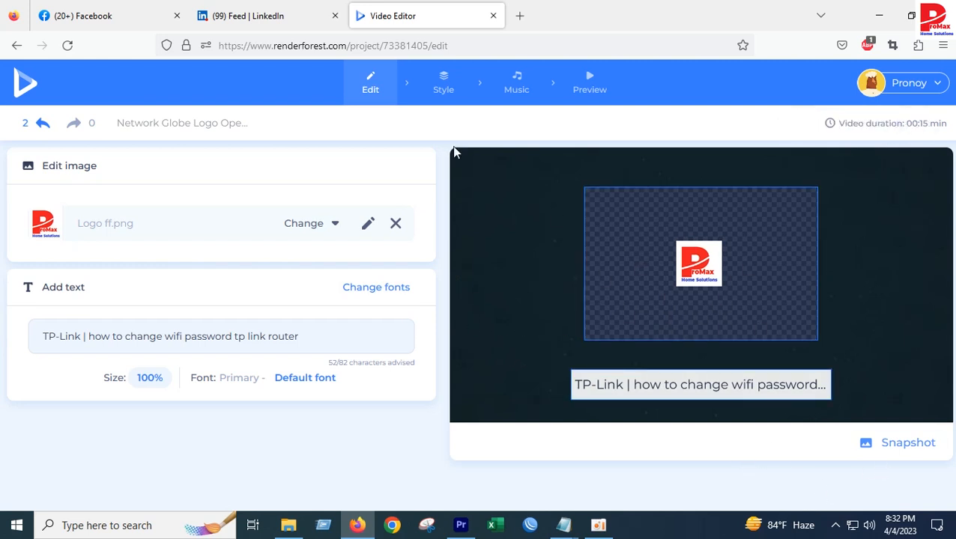
{"action": "mouse_move", "coordinate": [412, 84]}
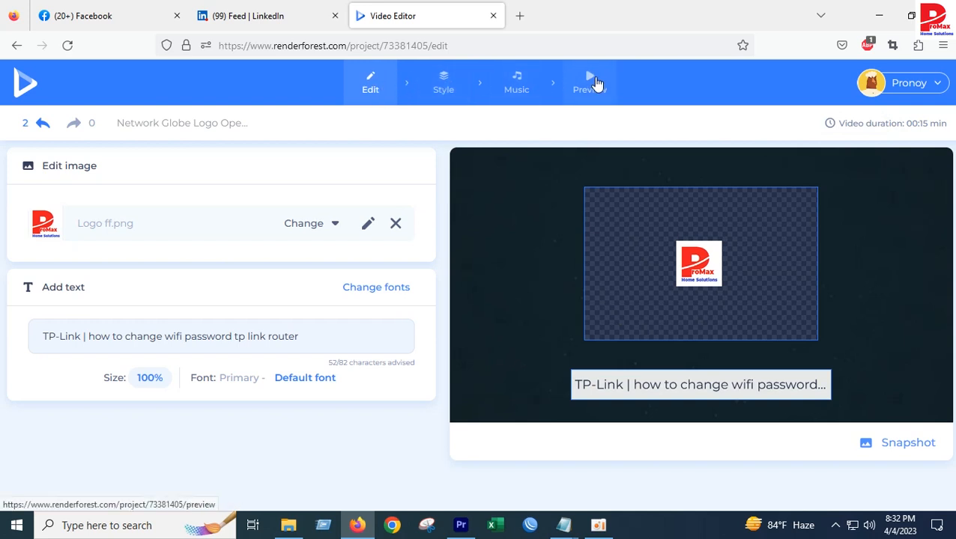
Step: Export the logo opener as a free Fast Preview and wait for its watch page
{"action": "left_click", "coordinate": [590, 83]}
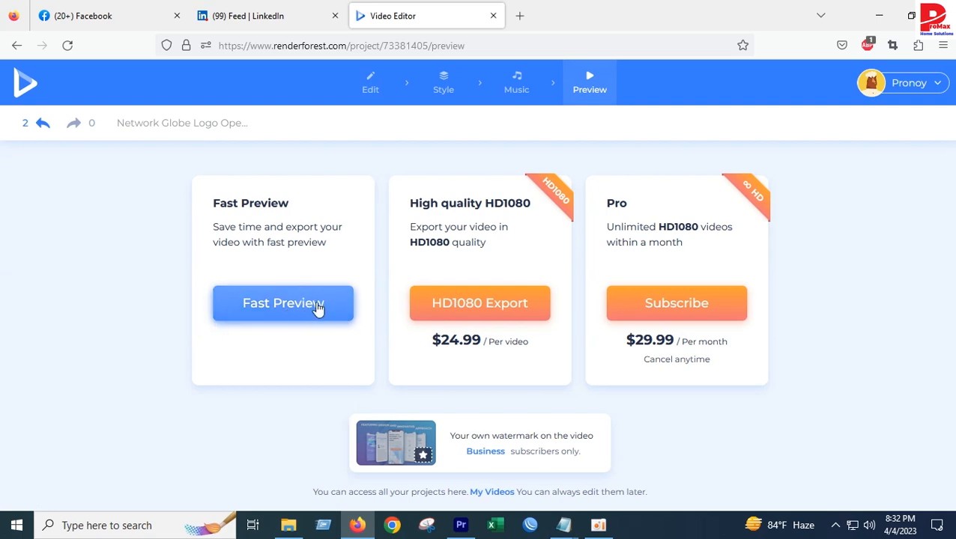
{"action": "left_click", "coordinate": [282, 303]}
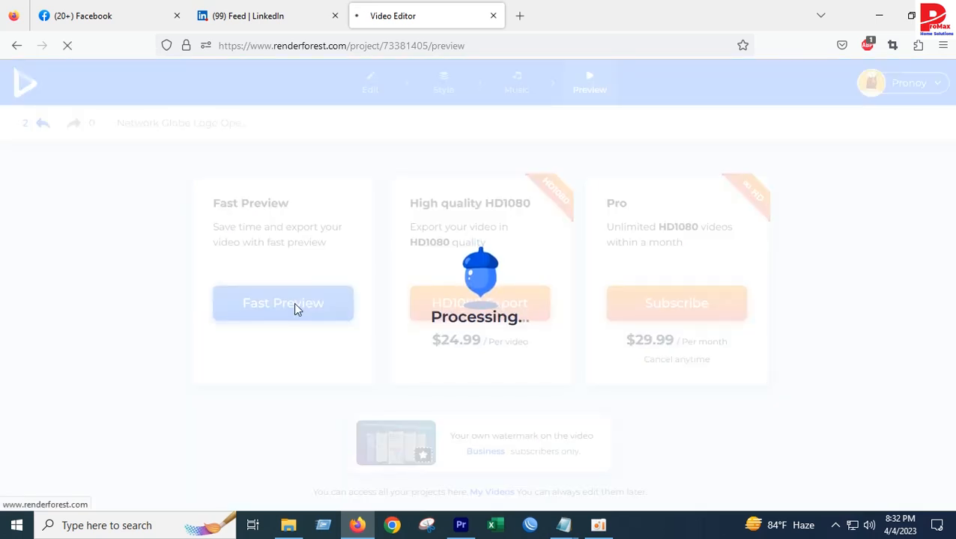
{"action": "left_click", "coordinate": [283, 303]}
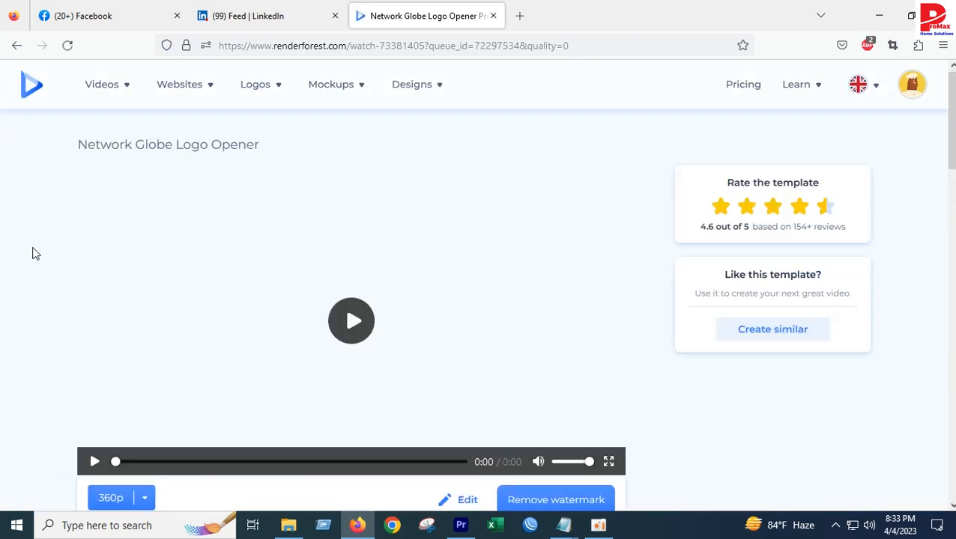
Step: Play the 17-second rendered opener, pausing at four seconds, resuming, then pausing again
{"action": "left_click", "coordinate": [351, 320]}
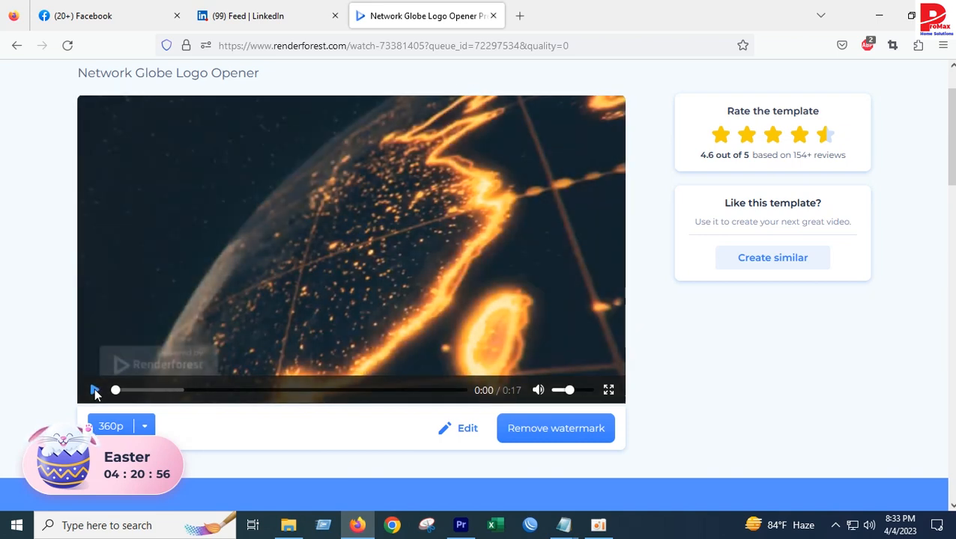
{"action": "left_click", "coordinate": [94, 390]}
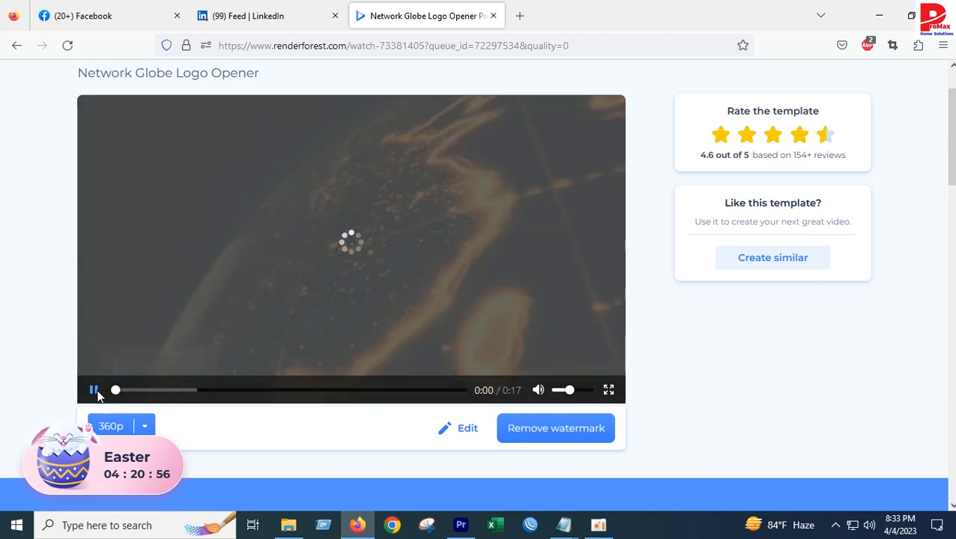
{"action": "left_click", "coordinate": [93, 390]}
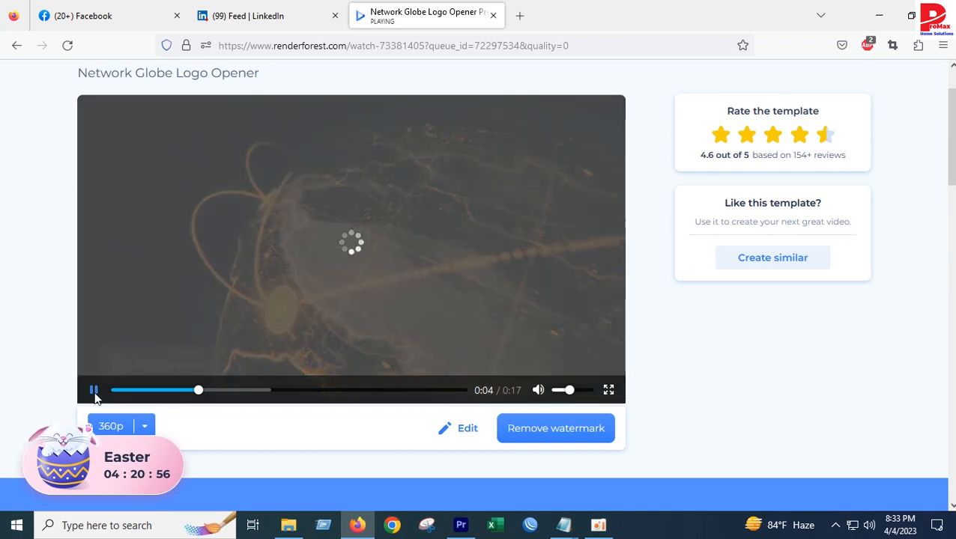
{"action": "left_click", "coordinate": [92, 390]}
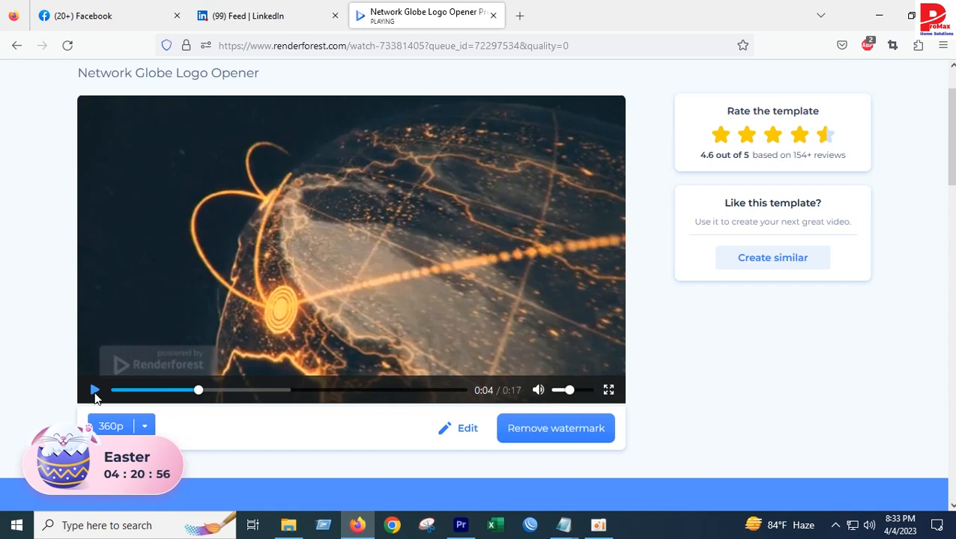
{"action": "left_click", "coordinate": [93, 389]}
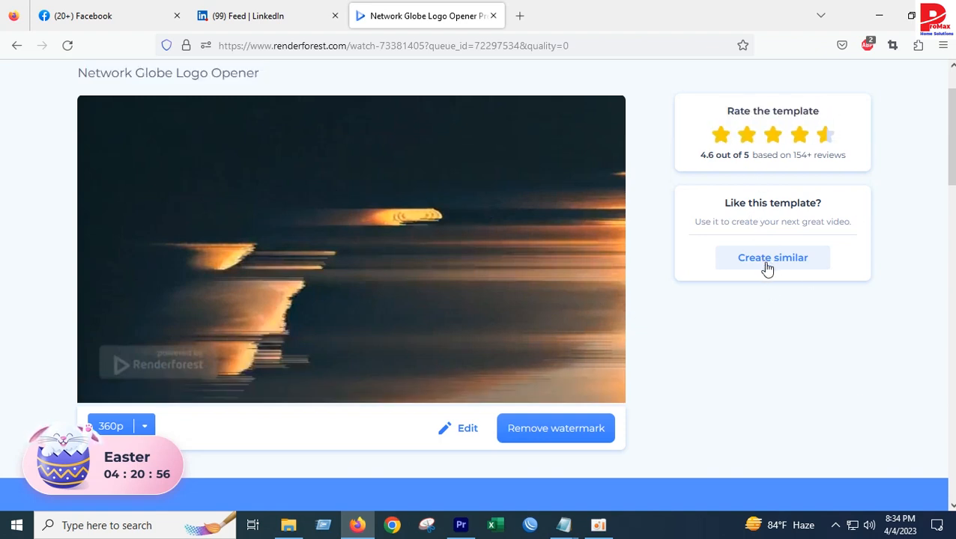
{"action": "left_click", "coordinate": [351, 249]}
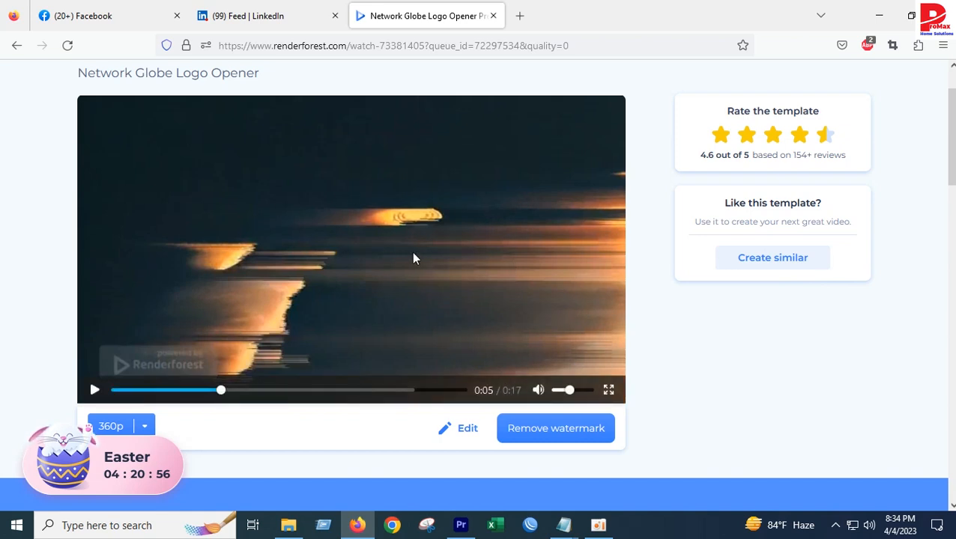
Step: Save the video as 'TP-Link how to change wifi password tp link router' MP4 in Downloads
{"action": "right_click", "coordinate": [417, 258]}
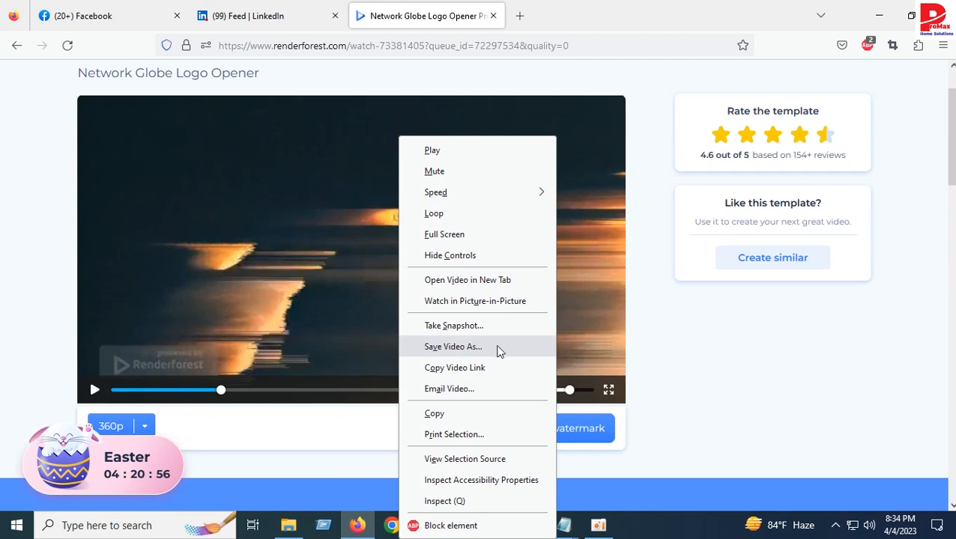
{"action": "mouse_move", "coordinate": [449, 352]}
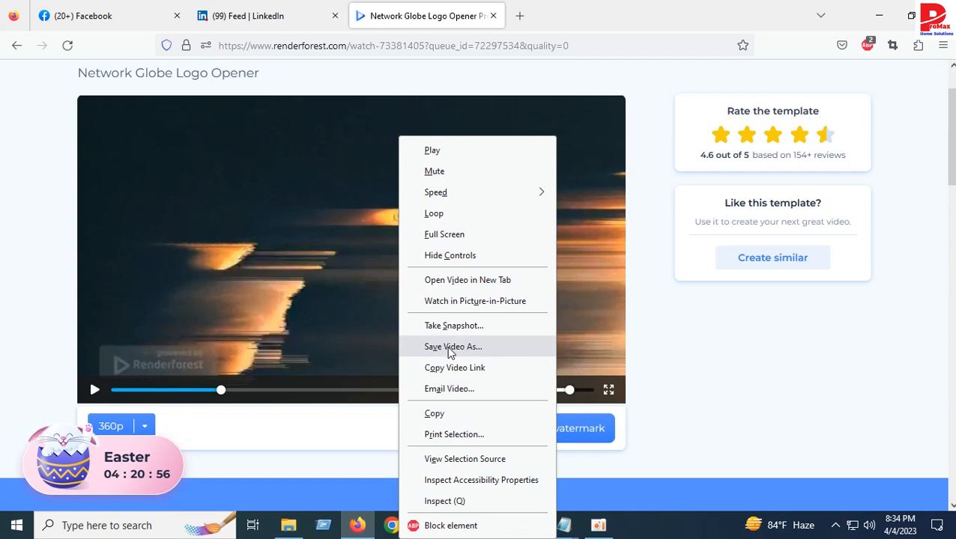
{"action": "left_click", "coordinate": [452, 346]}
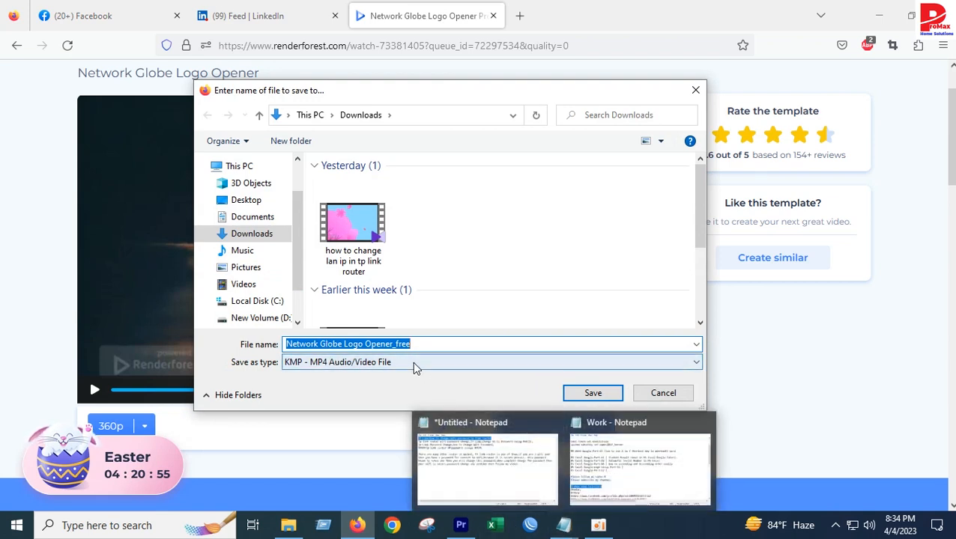
{"action": "type", "text": "TP-Link how to change wifi password tp link router"}
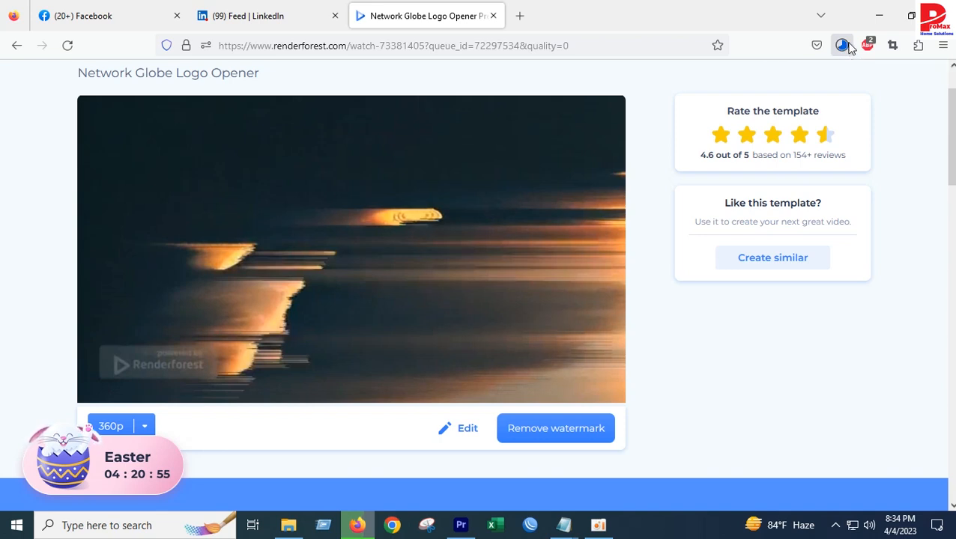
{"action": "mouse_move", "coordinate": [893, 45]}
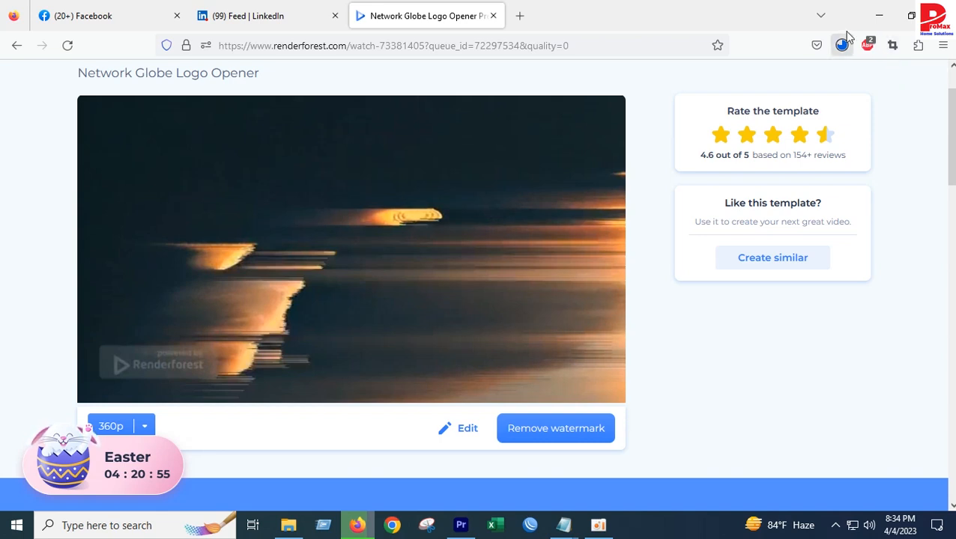
{"action": "mouse_move", "coordinate": [842, 45]}
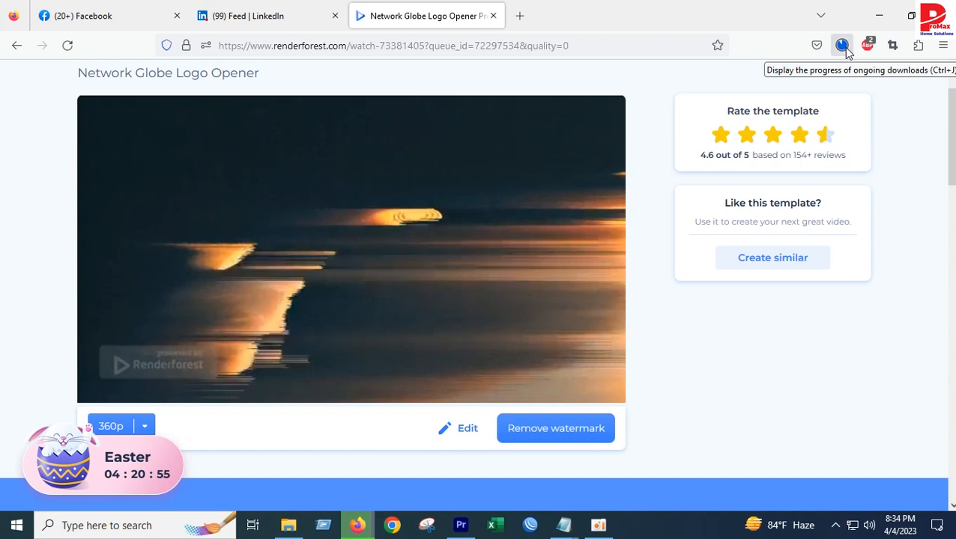
Step: Confirm the download finished in the Downloads panel and close the watch-page tab
{"action": "left_click", "coordinate": [82, 15]}
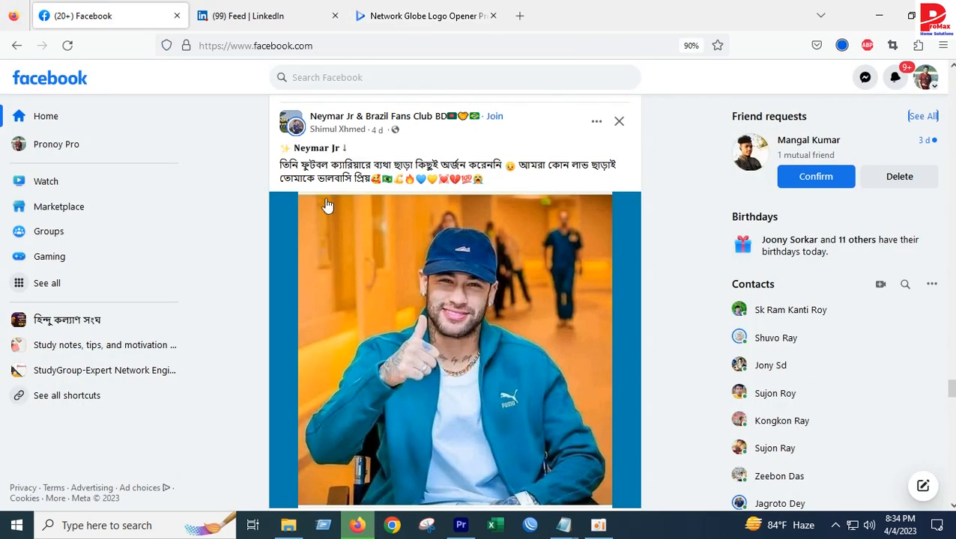
{"action": "left_click", "coordinate": [423, 15]}
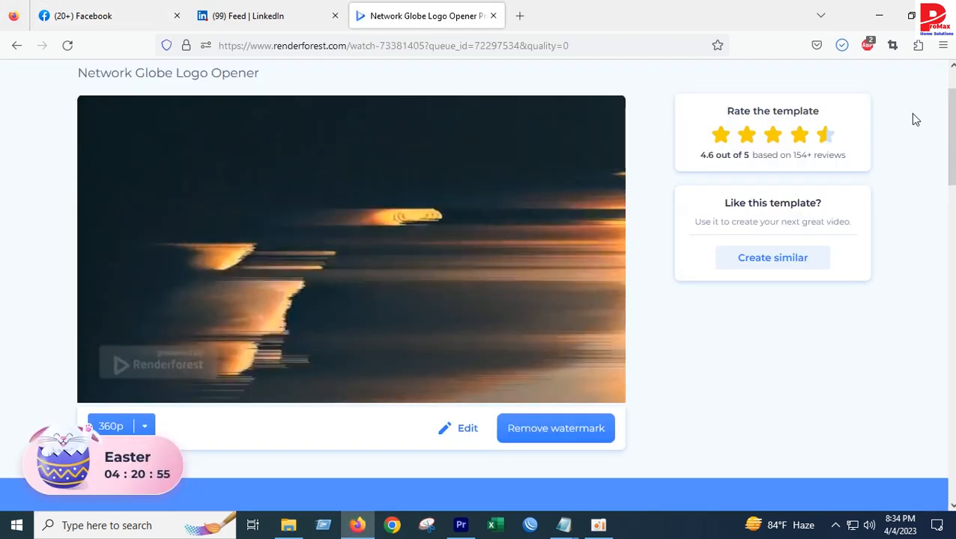
{"action": "left_click", "coordinate": [840, 45]}
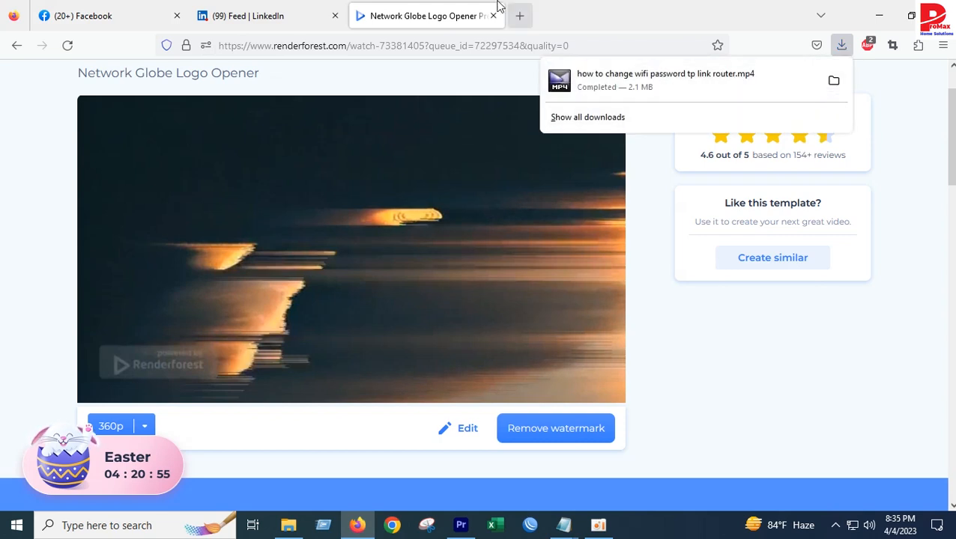
{"action": "mouse_move", "coordinate": [493, 15]}
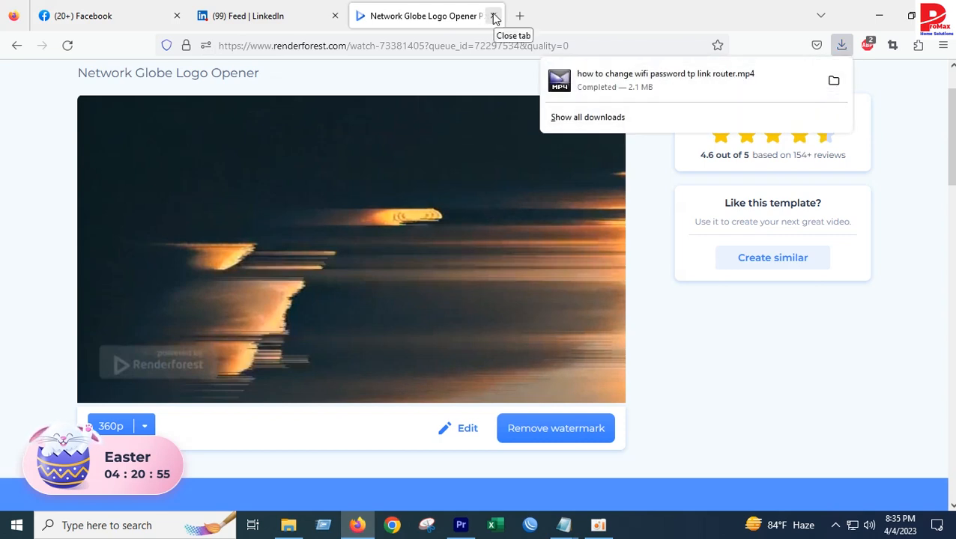
{"action": "left_click", "coordinate": [493, 15]}
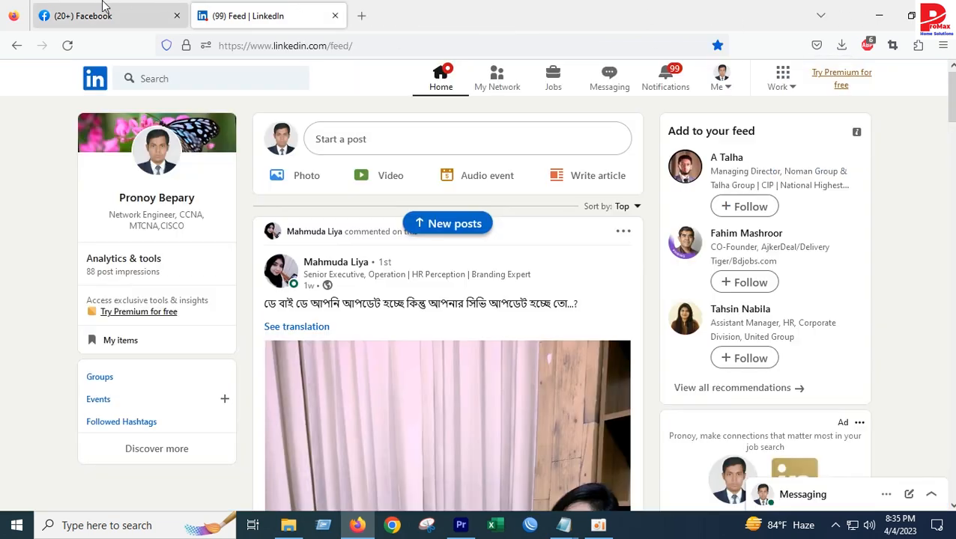
Step: Play the downloaded MP4 from the Downloads folder with KMPlayer
{"action": "left_click", "coordinate": [90, 15]}
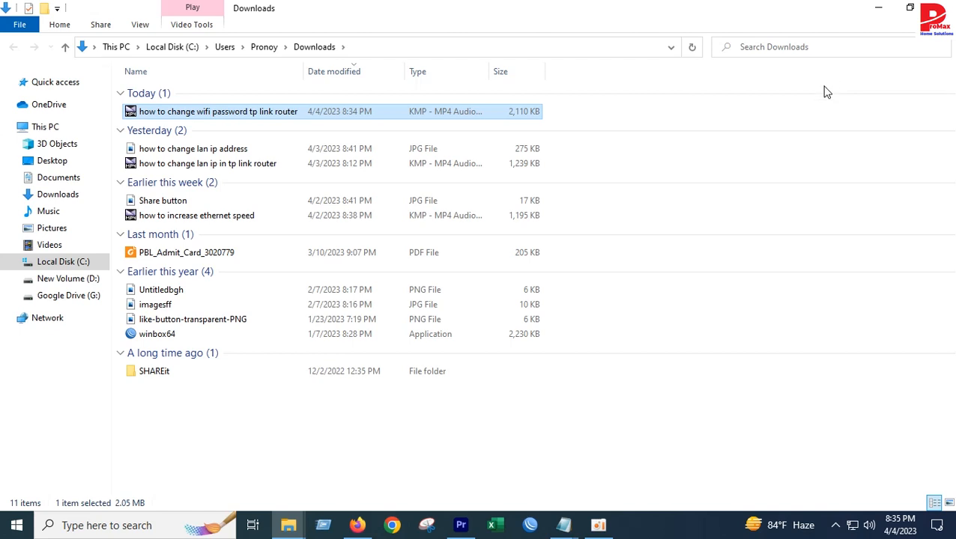
{"action": "right_click", "coordinate": [219, 111]}
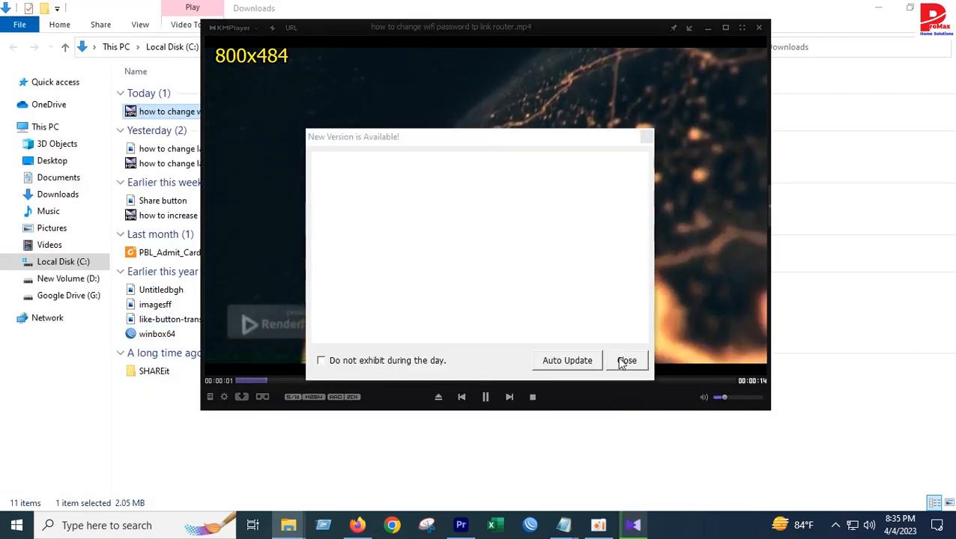
Step: Dismiss KMPlayer's New Version notice and let the downloaded logo opener play to its end
{"action": "left_click", "coordinate": [626, 360]}
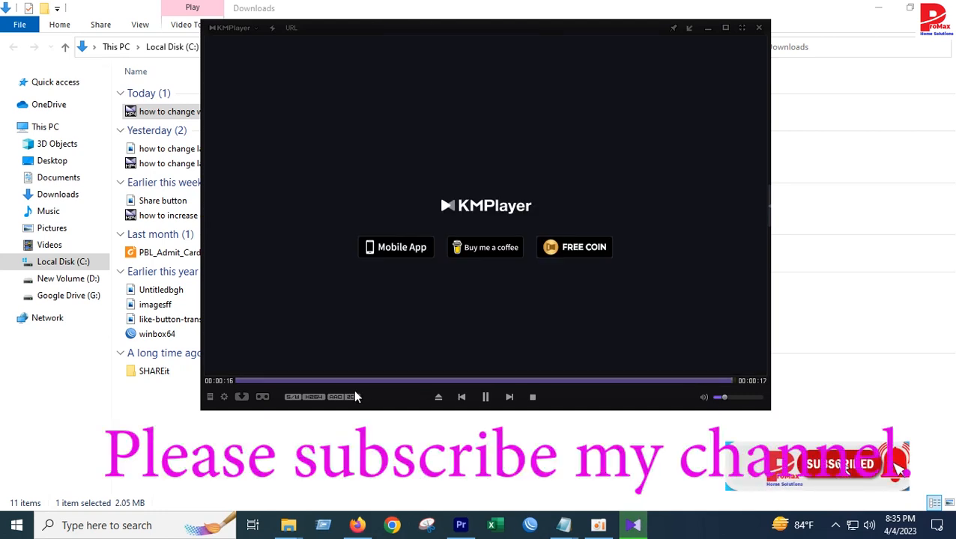
{"action": "left_click", "coordinate": [532, 397]}
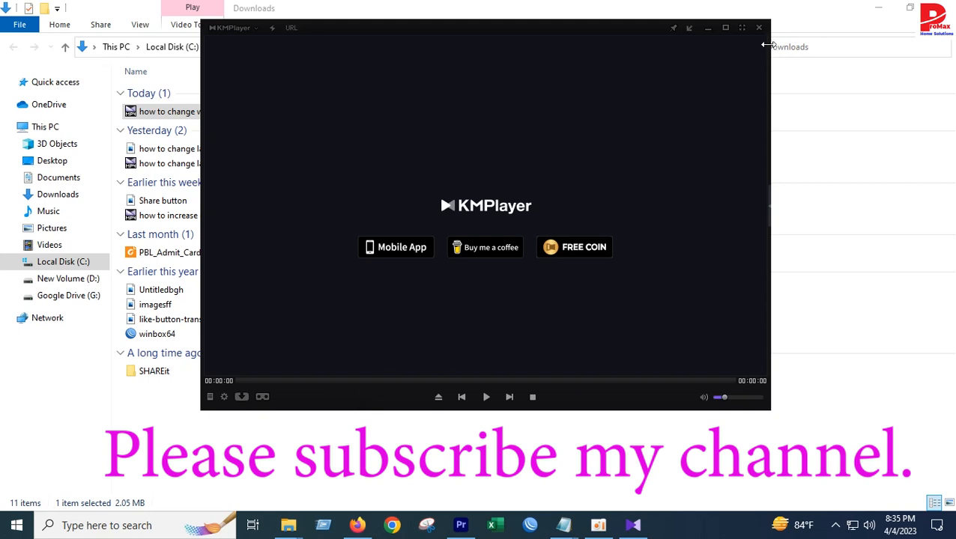